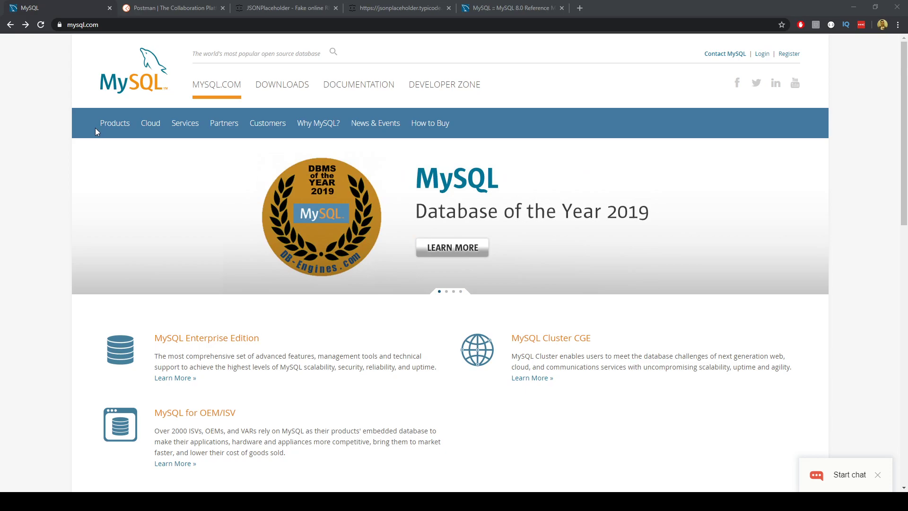
{"action": "mouse_move", "coordinate": [93, 131]}
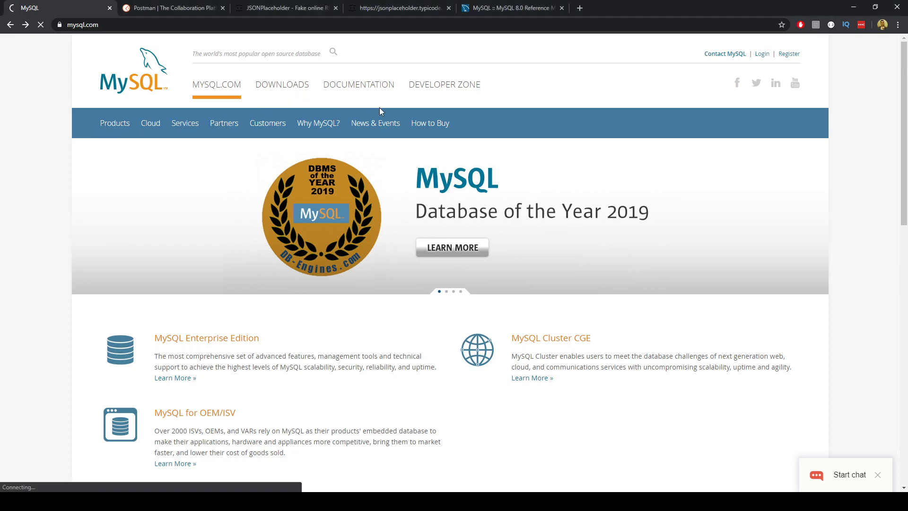
- Go from the mysql.com Downloads page to MySQL Community (GPL) Downloads
{"action": "left_click", "coordinate": [282, 84]}
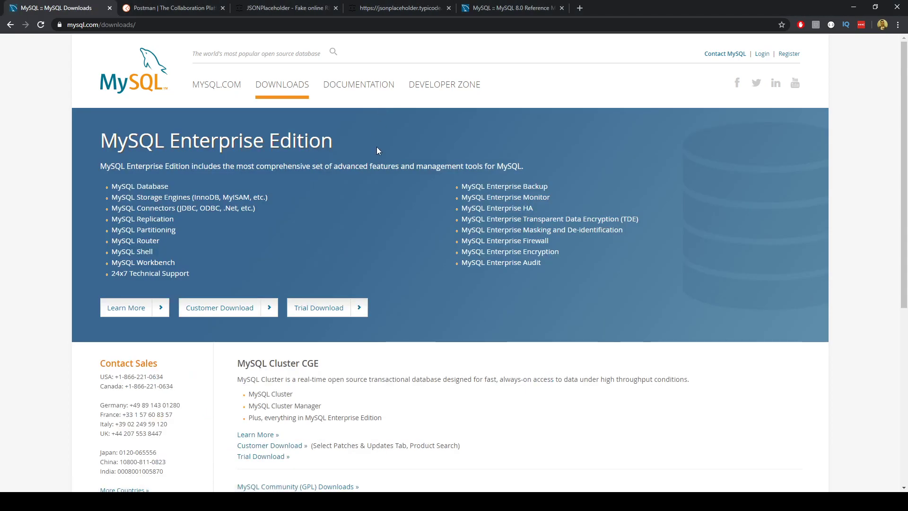
{"action": "scroll", "scroll_direction": "down", "scroll_amount": 3}
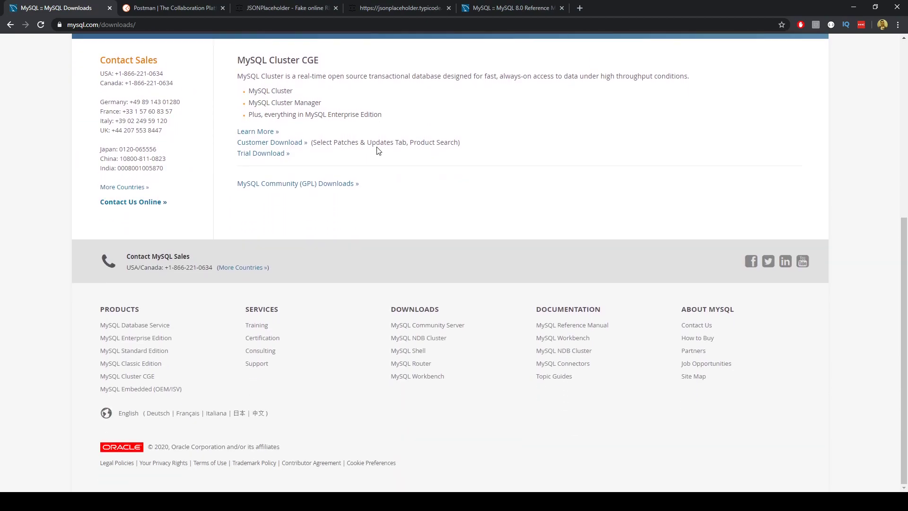
{"action": "mouse_move", "coordinate": [283, 187]}
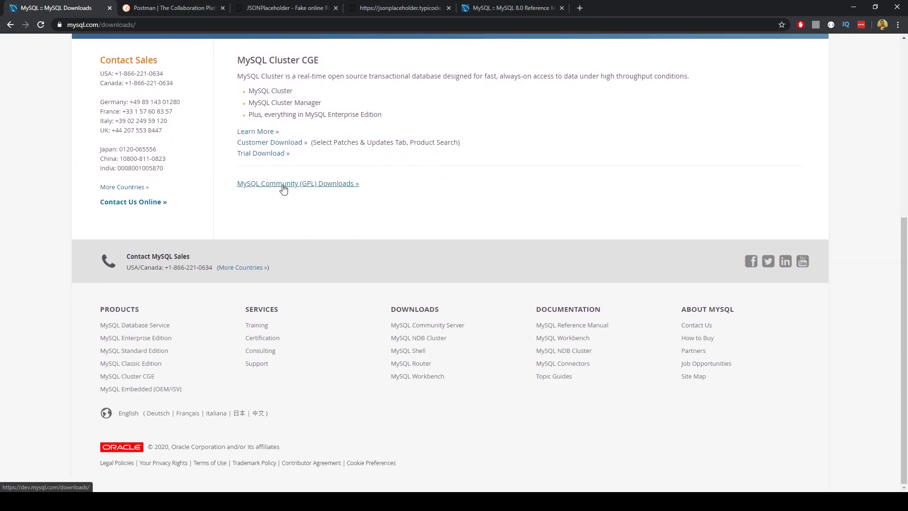
{"action": "left_click", "coordinate": [284, 183]}
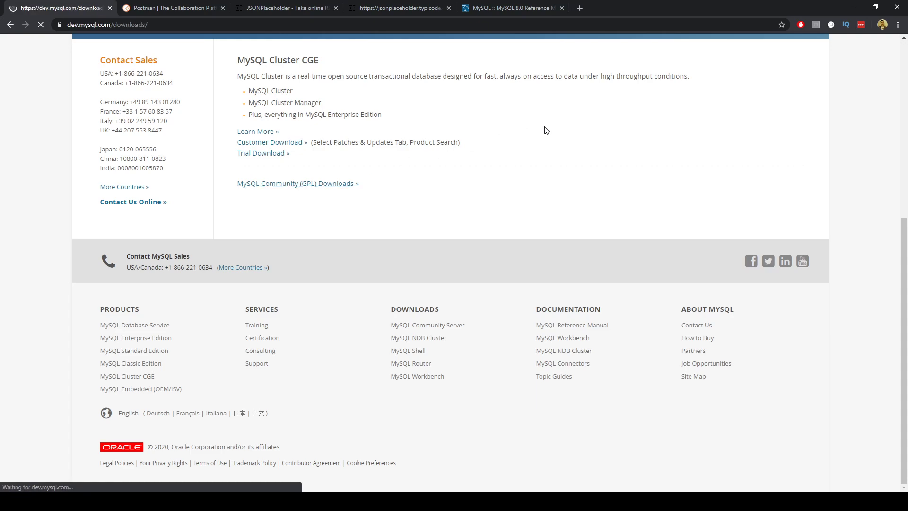
- Request the 24.4M MySQL Installer 8.0.20 Windows MSI download
{"action": "left_click", "coordinate": [296, 183]}
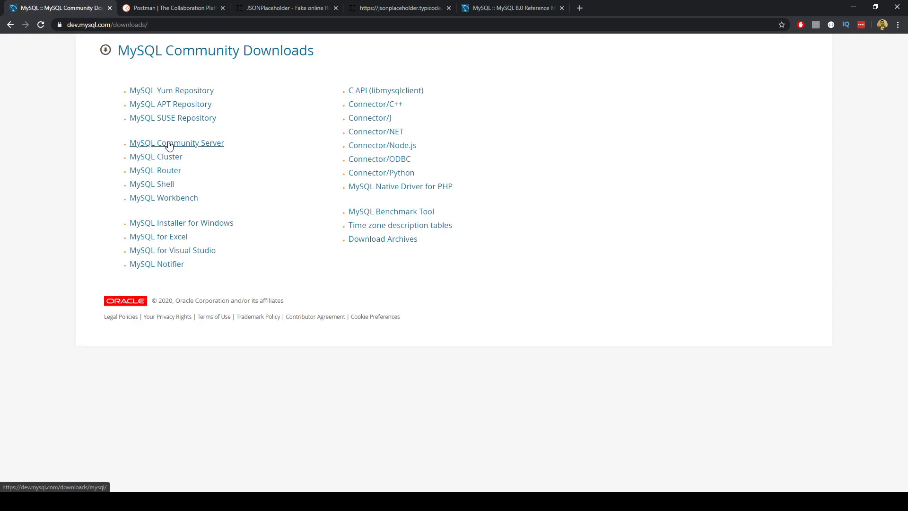
{"action": "mouse_move", "coordinate": [219, 149]}
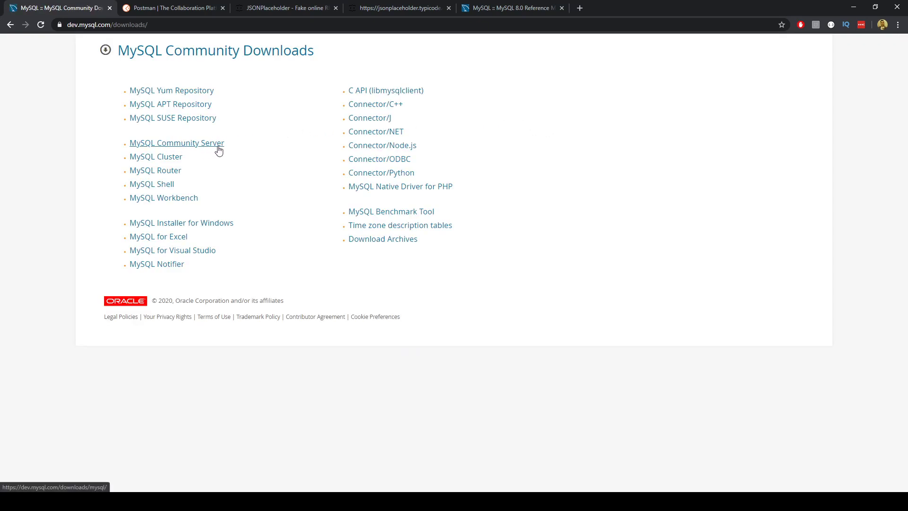
{"action": "left_click", "coordinate": [177, 143]}
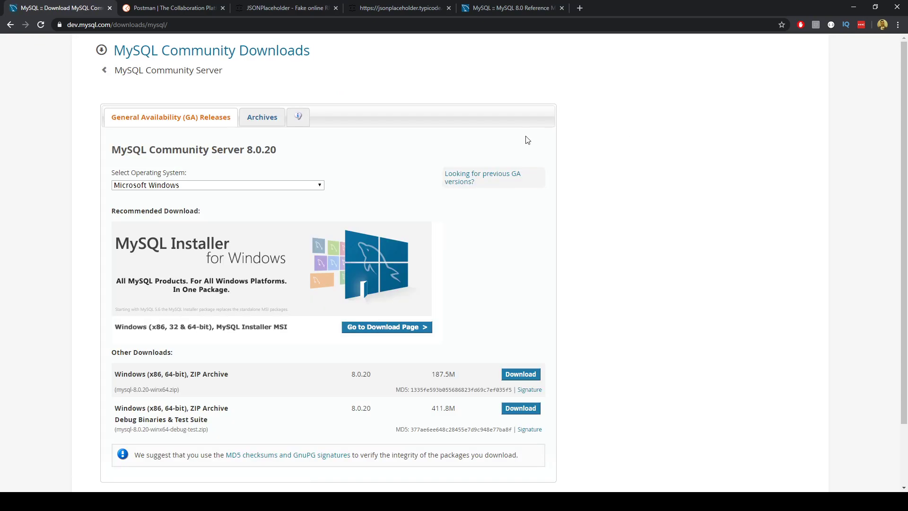
{"action": "mouse_move", "coordinate": [458, 317]}
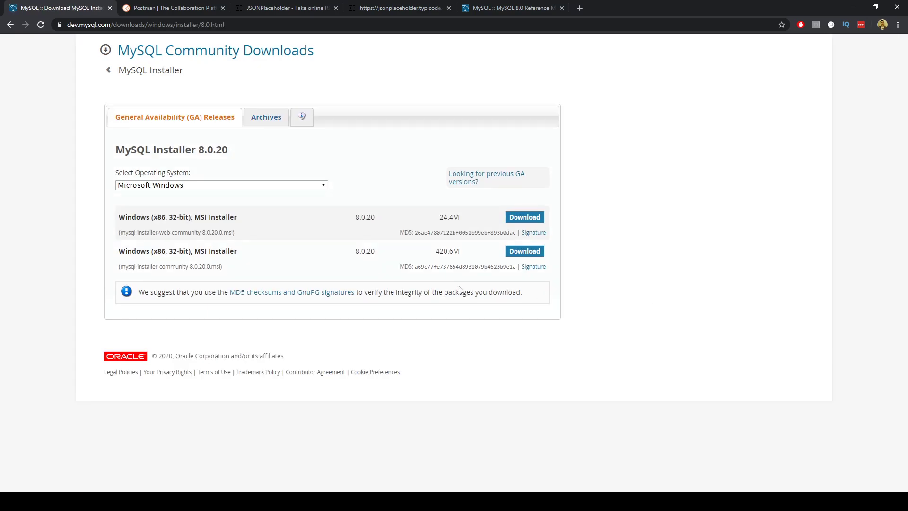
{"action": "mouse_move", "coordinate": [441, 290]}
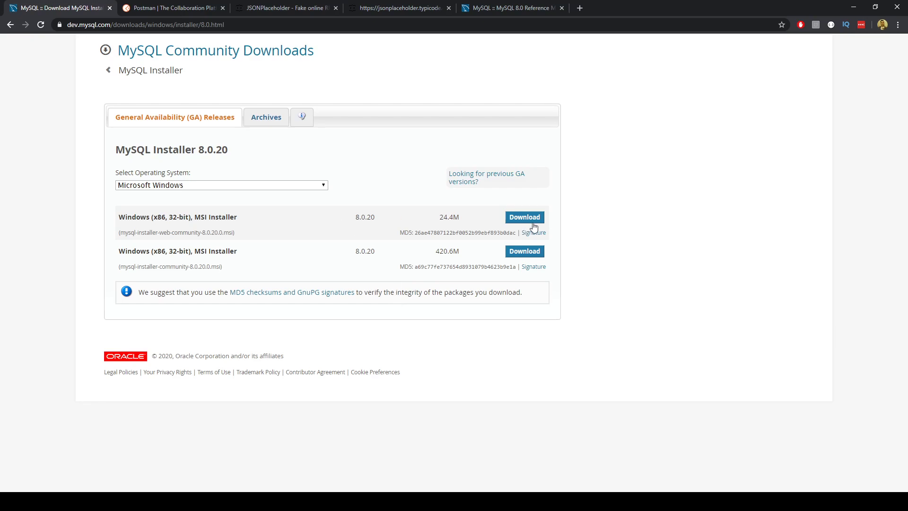
{"action": "left_click", "coordinate": [524, 217]}
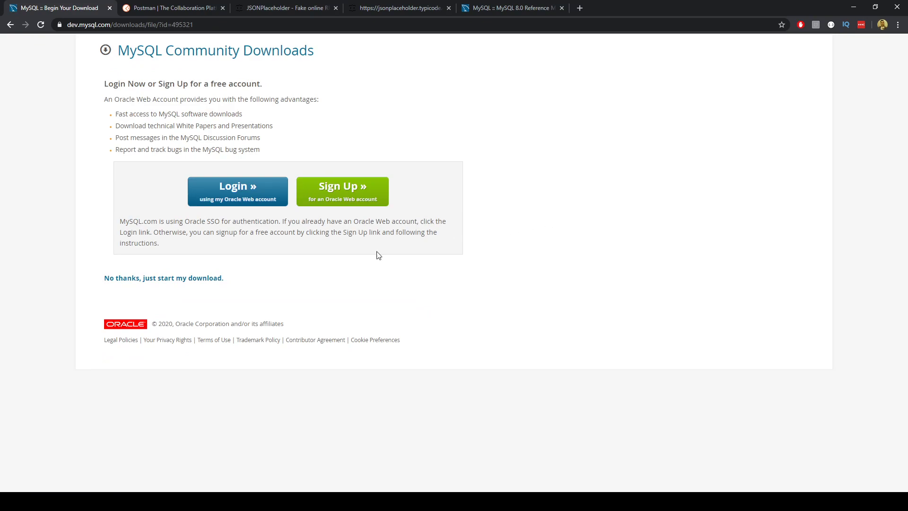
{"action": "mouse_move", "coordinate": [256, 179]}
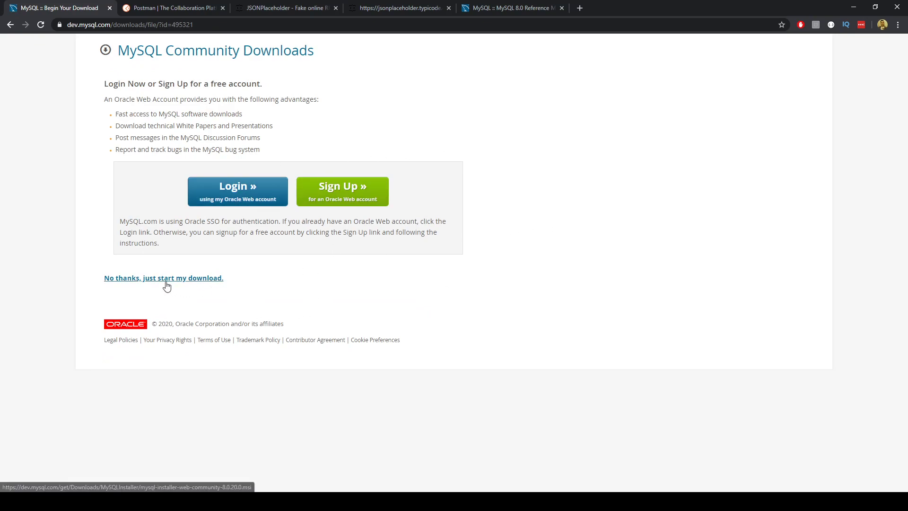
- Skip the Oracle sign-in with 'No thanks, just start my download.'
{"action": "left_click", "coordinate": [163, 278]}
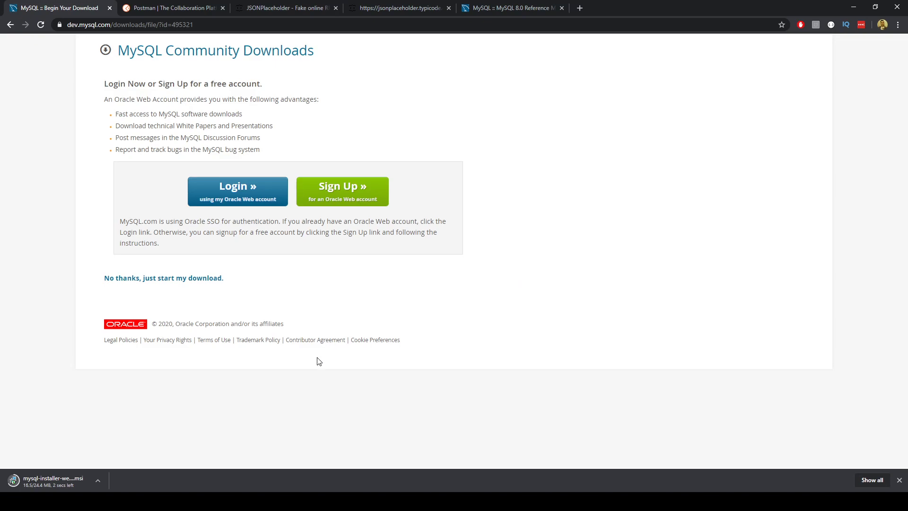
{"action": "mouse_move", "coordinate": [189, 387]}
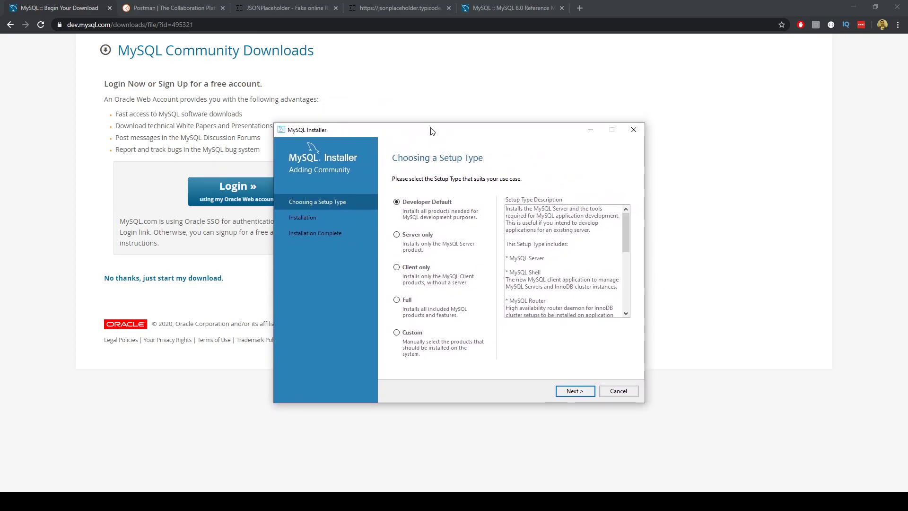
{"action": "mouse_move", "coordinate": [481, 252]}
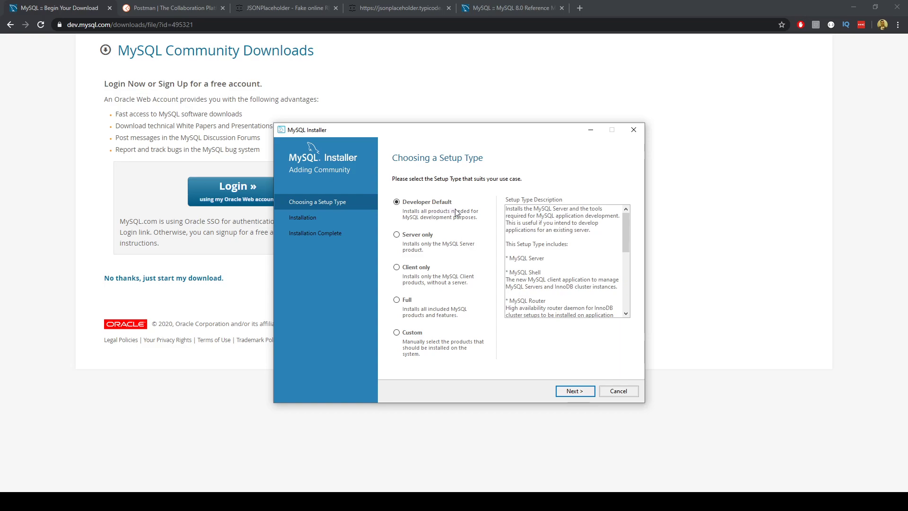
{"action": "mouse_move", "coordinate": [424, 232]}
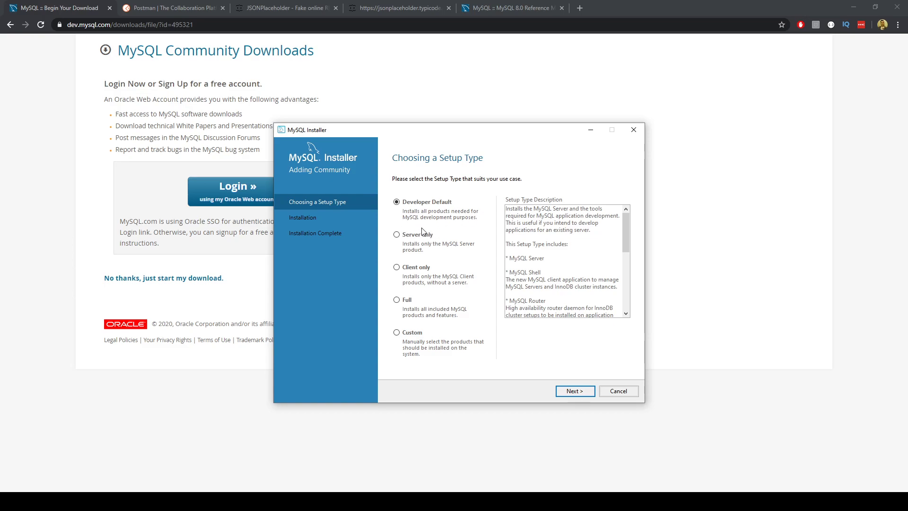
{"action": "mouse_move", "coordinate": [476, 222]}
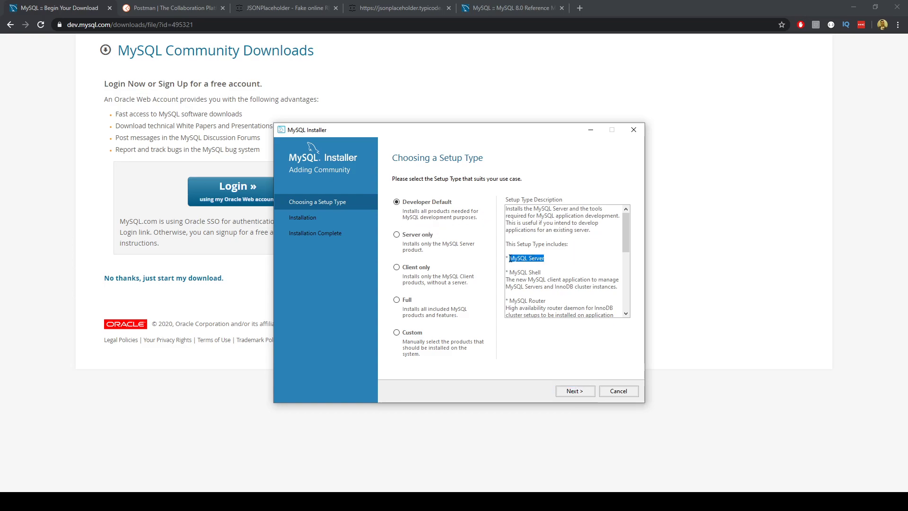
{"action": "scroll", "scroll_direction": "down", "scroll_amount": 3}
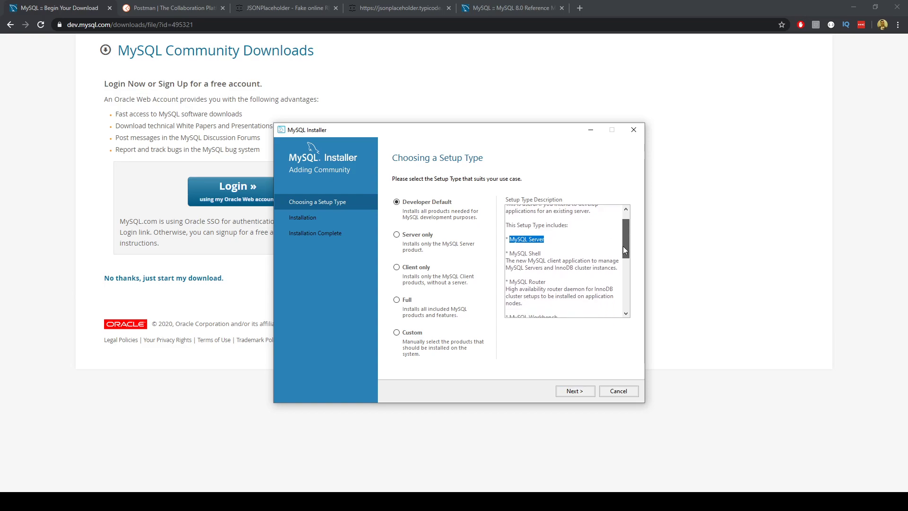
{"action": "scroll", "scroll_direction": "down", "scroll_amount": 3}
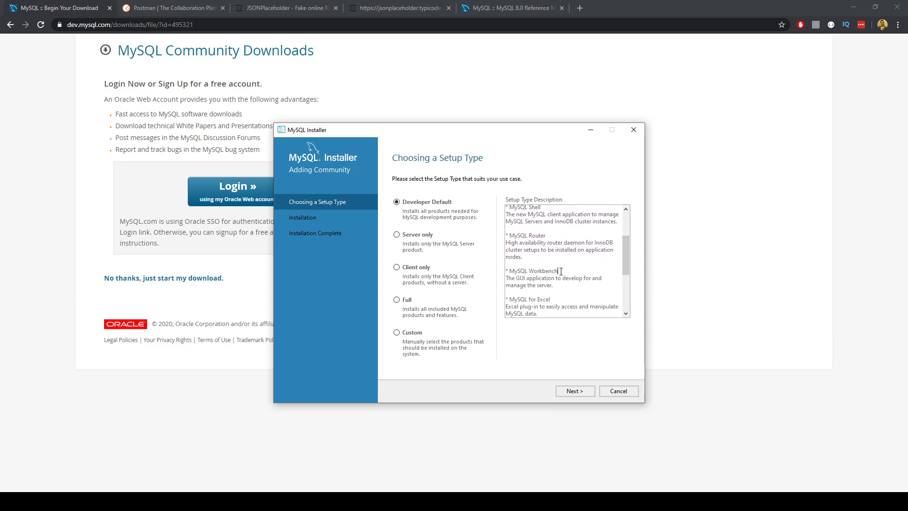
{"action": "double_click", "coordinate": [532, 270]}
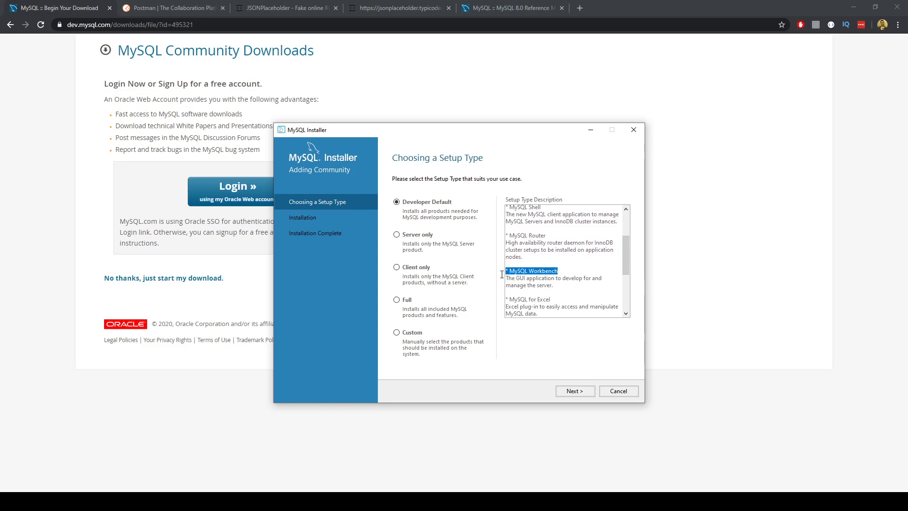
{"action": "mouse_move", "coordinate": [500, 307]}
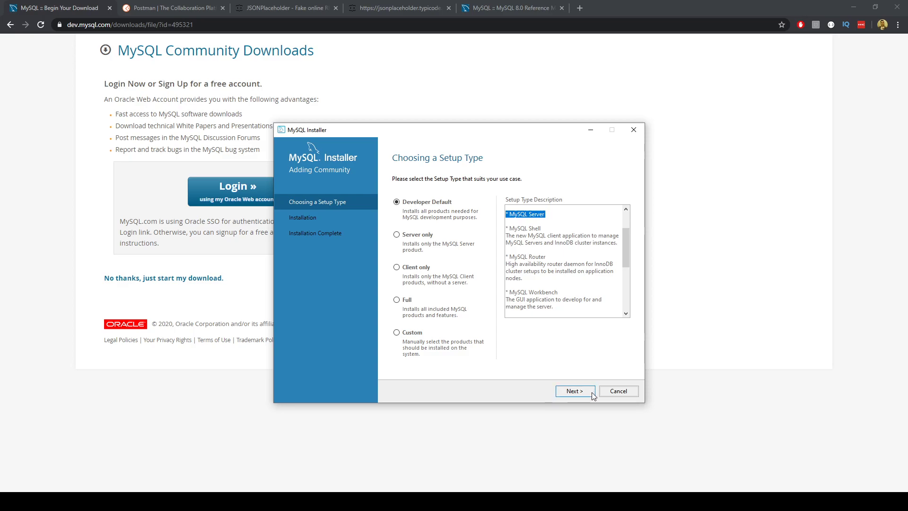
- Continue with Developer Default to the Check Requirements page
{"action": "left_click", "coordinate": [575, 391]}
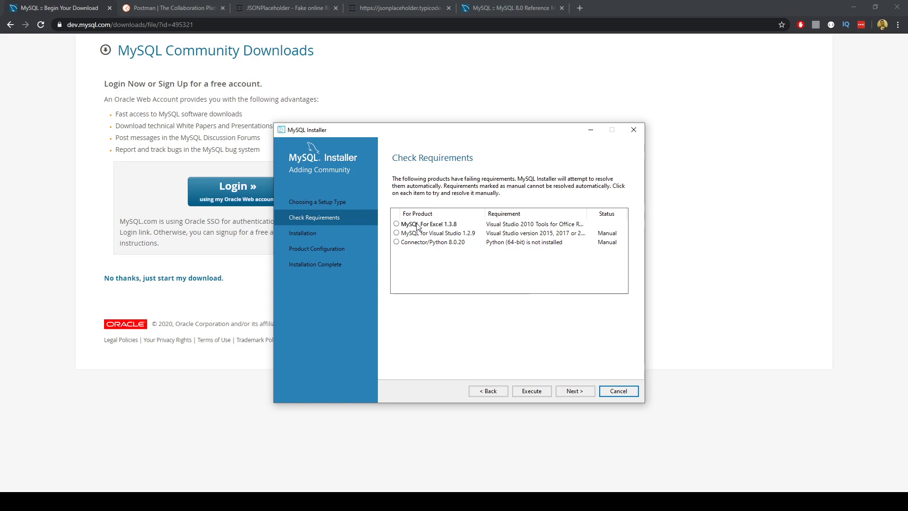
{"action": "mouse_move", "coordinate": [436, 191]}
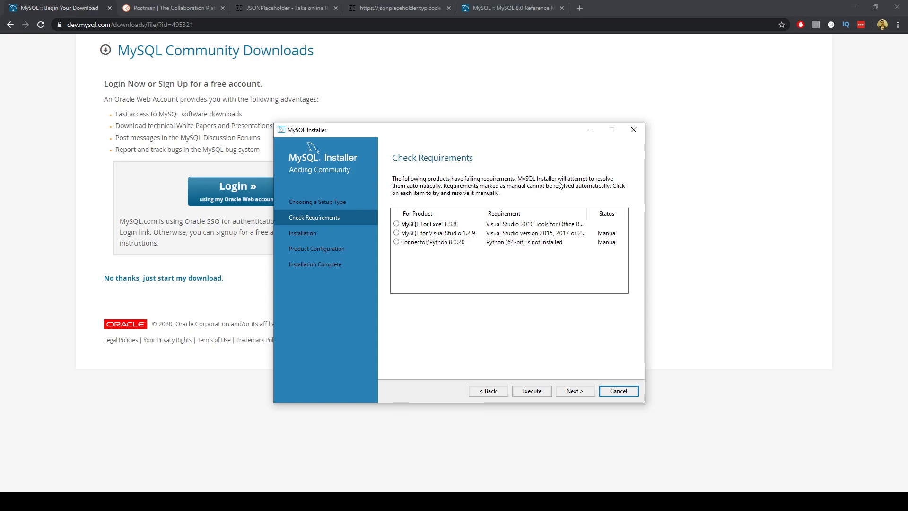
{"action": "mouse_move", "coordinate": [548, 201]}
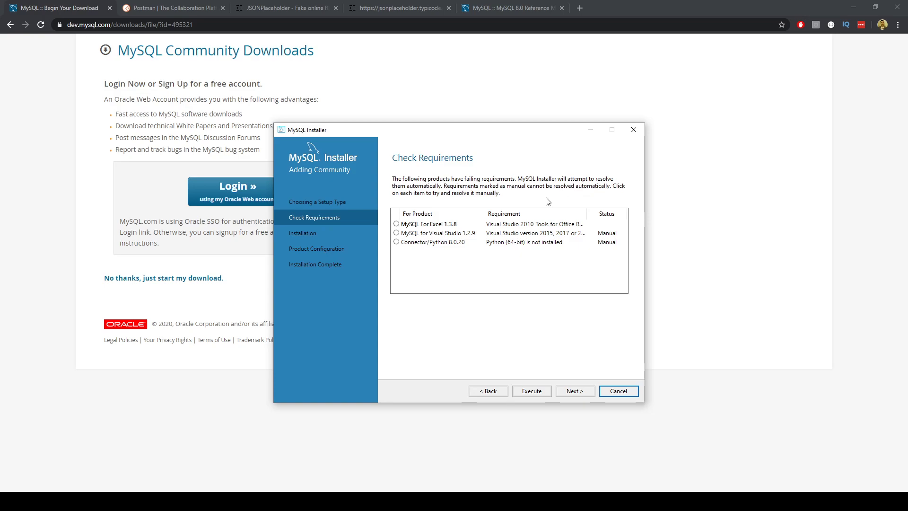
{"action": "mouse_move", "coordinate": [458, 225]}
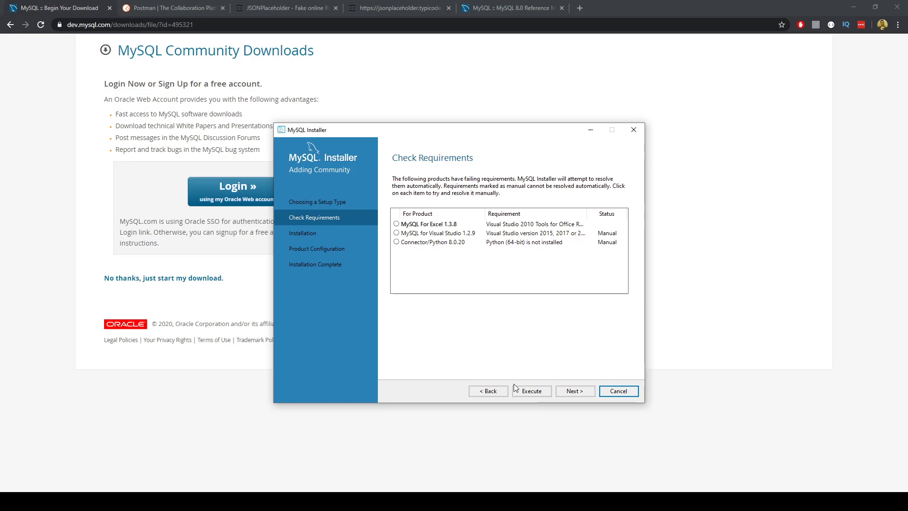
- Go back, choose the Custom setup type, and continue to product selection
{"action": "left_click", "coordinate": [487, 390]}
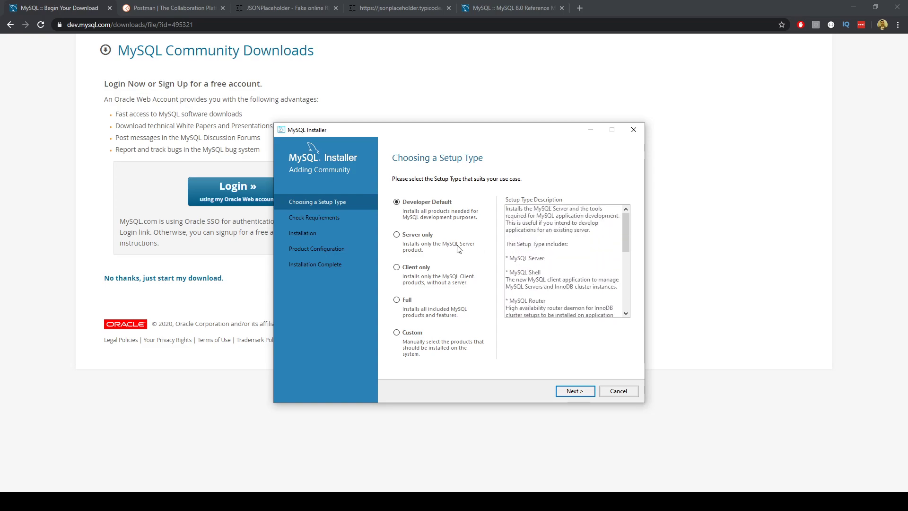
{"action": "left_click", "coordinate": [396, 235]}
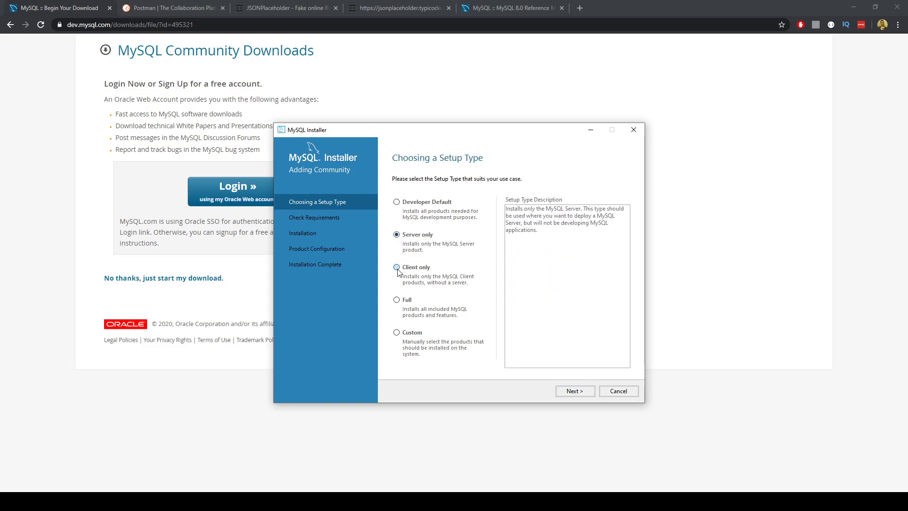
{"action": "left_click", "coordinate": [396, 332]}
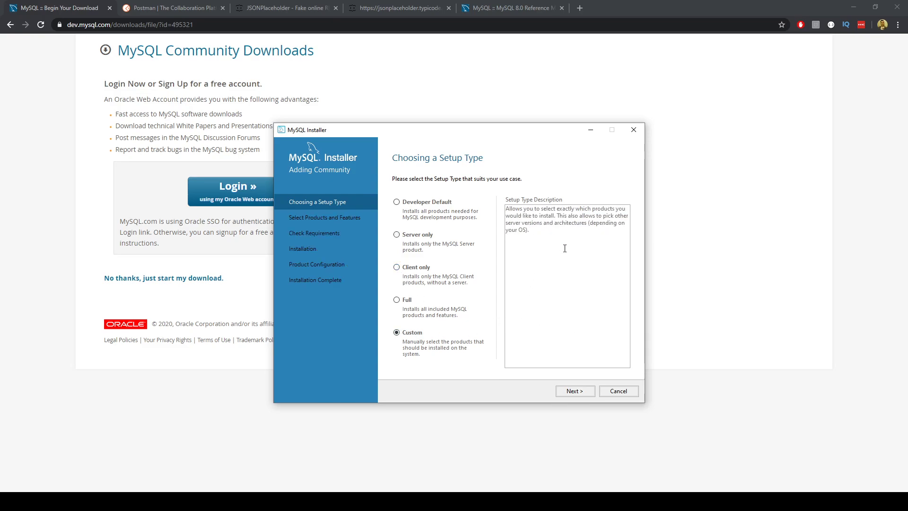
{"action": "mouse_move", "coordinate": [571, 268]}
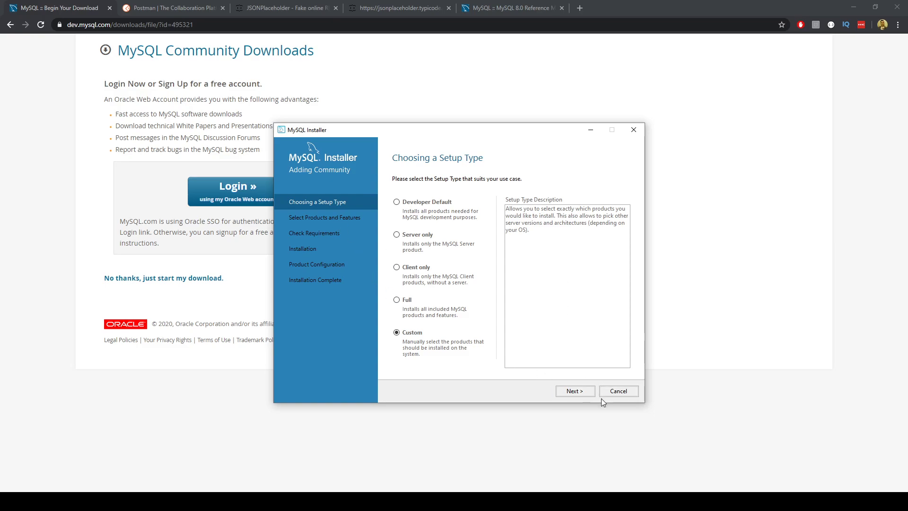
{"action": "left_click", "coordinate": [575, 390]}
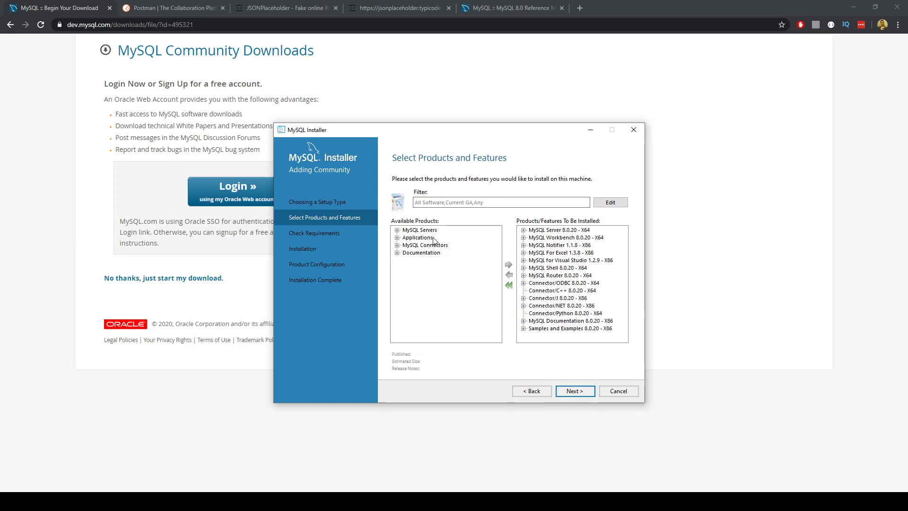
- Add MySQL Server 8.0.20 - X64 from the MySQL Servers tree to the install list
{"action": "left_click", "coordinate": [397, 230]}
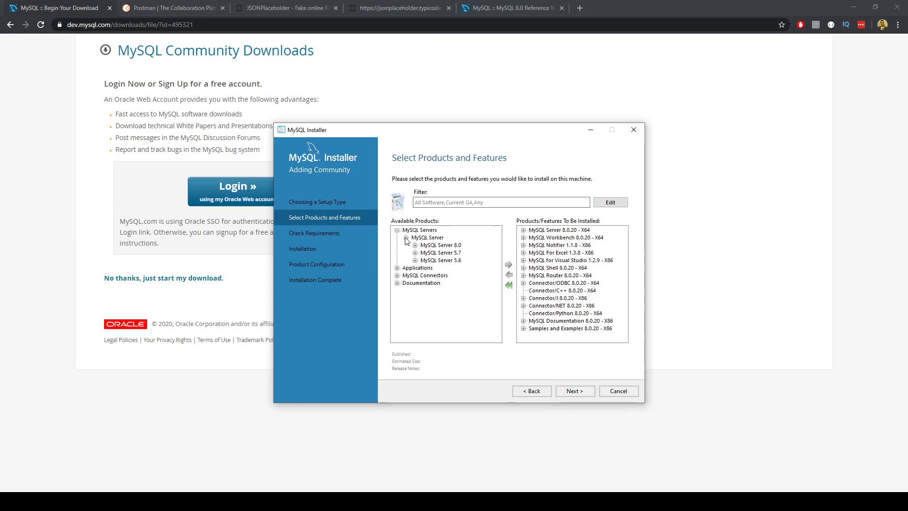
{"action": "left_click", "coordinate": [414, 245]}
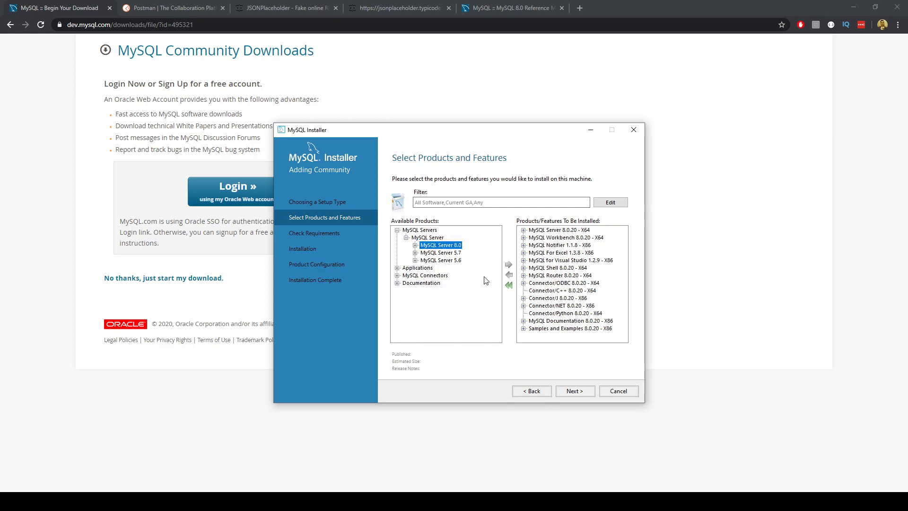
{"action": "mouse_move", "coordinate": [568, 286]}
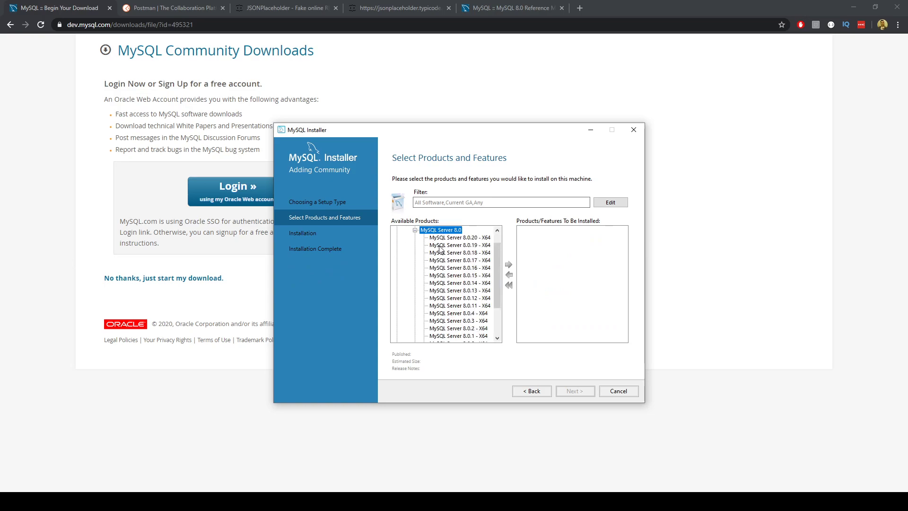
{"action": "left_click", "coordinate": [459, 237]}
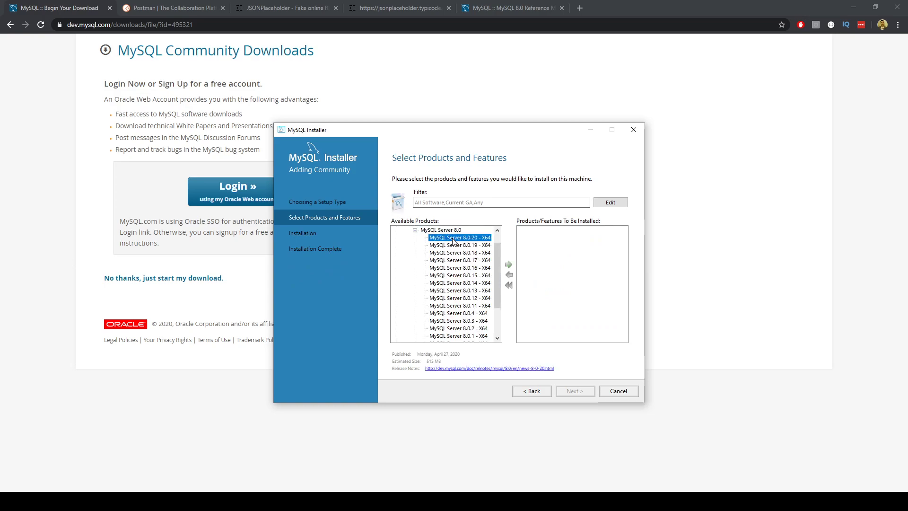
{"action": "left_click", "coordinate": [508, 264]}
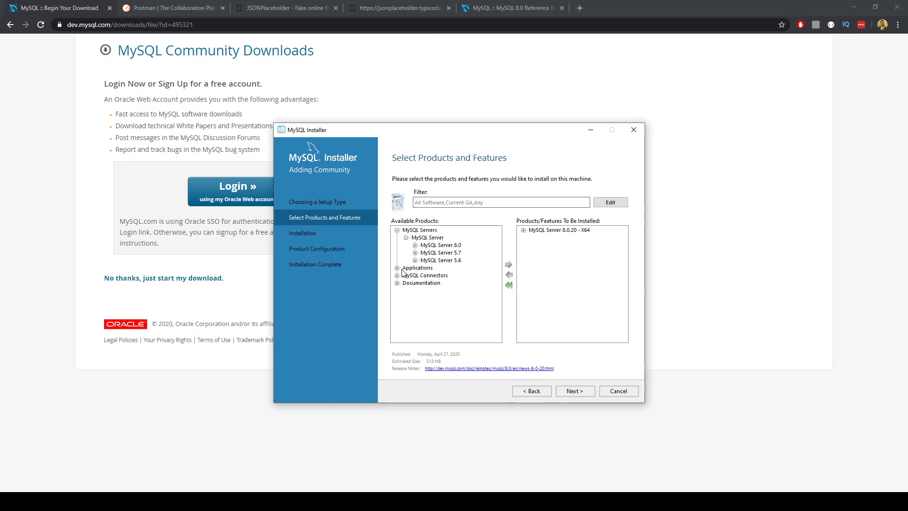
- Add MySQL Workbench 8.0.20 - X64 from Applications, then browse MySQL Connectors
{"action": "left_click", "coordinate": [398, 267]}
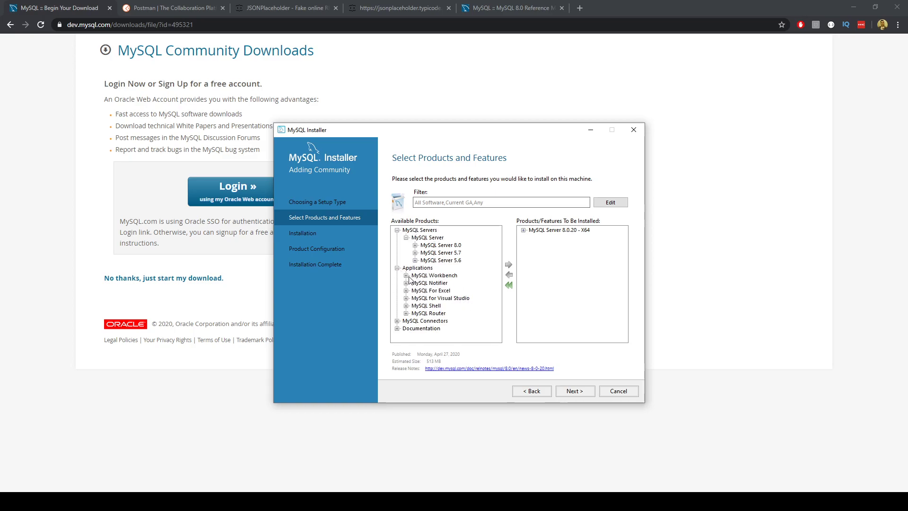
{"action": "left_click", "coordinate": [405, 275]}
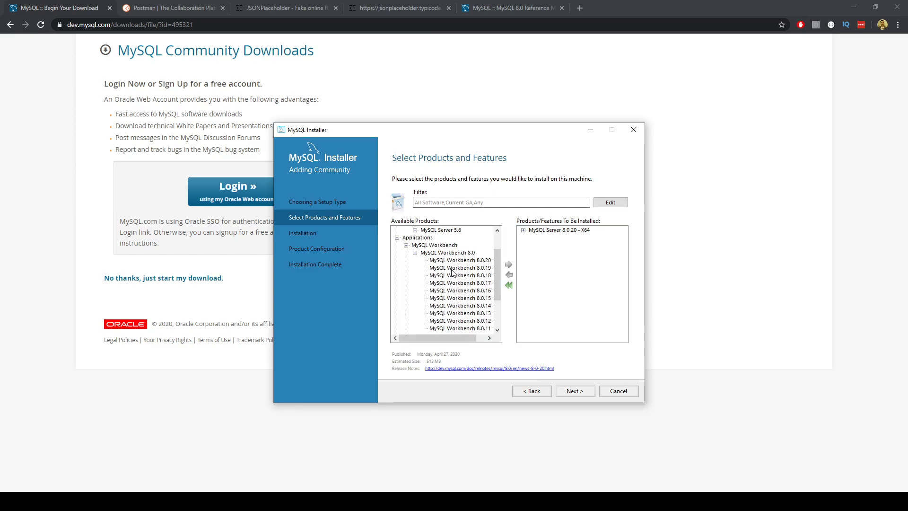
{"action": "left_click", "coordinate": [509, 264]}
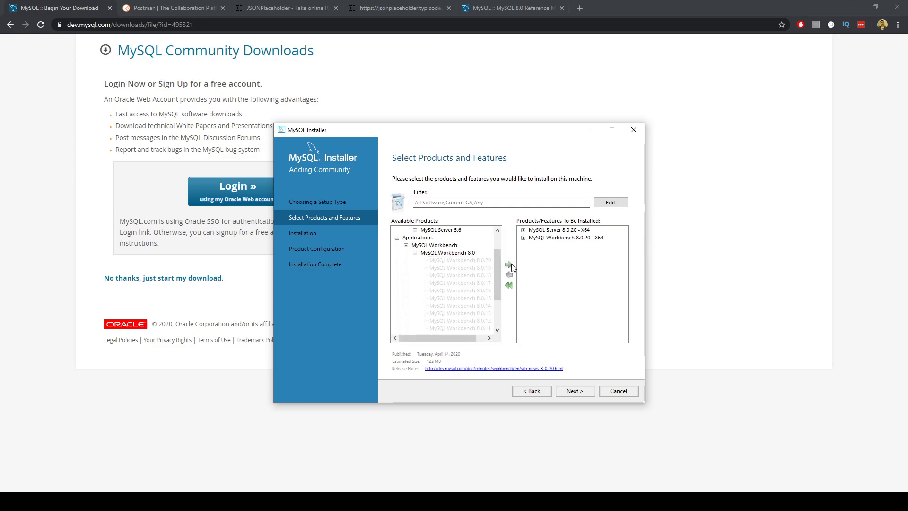
{"action": "mouse_move", "coordinate": [416, 273]}
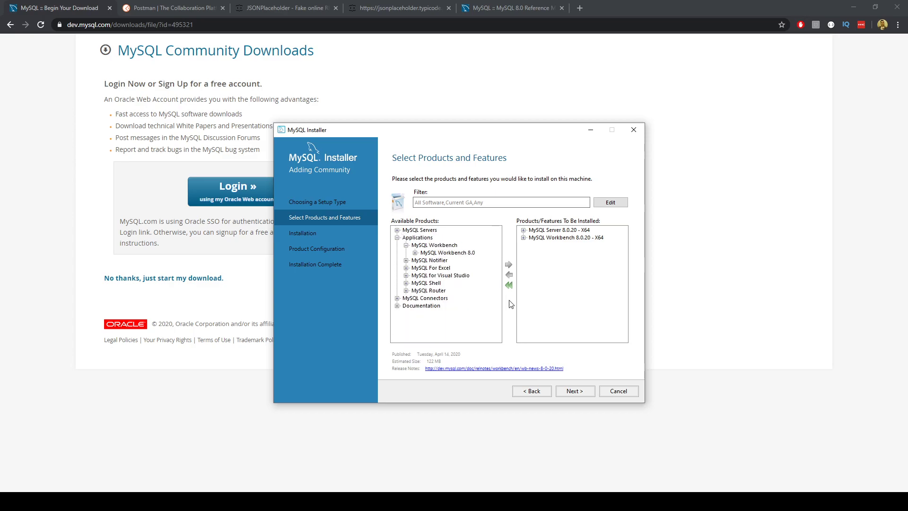
{"action": "mouse_move", "coordinate": [597, 391]}
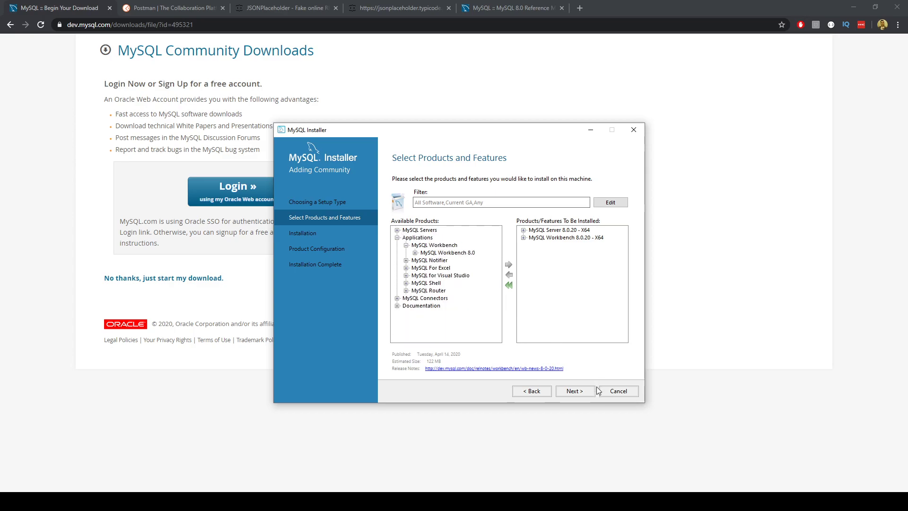
{"action": "mouse_move", "coordinate": [585, 393]}
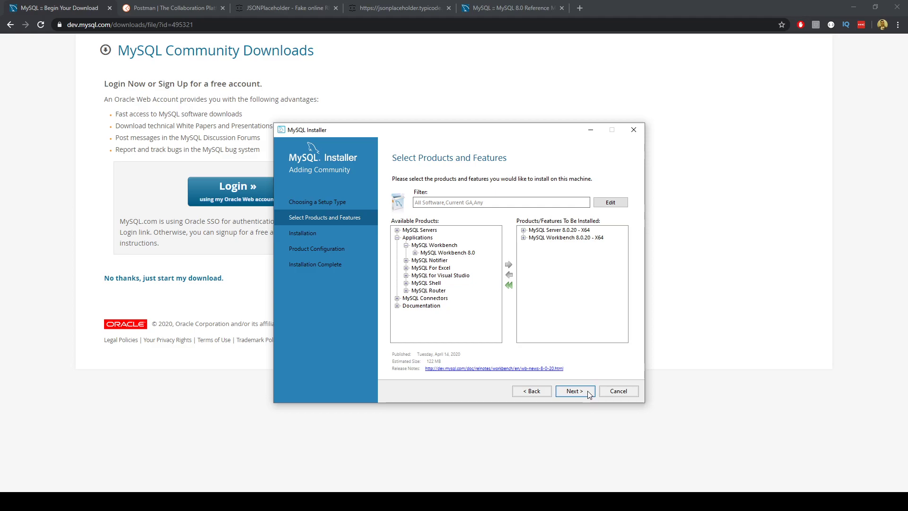
{"action": "mouse_move", "coordinate": [433, 308]}
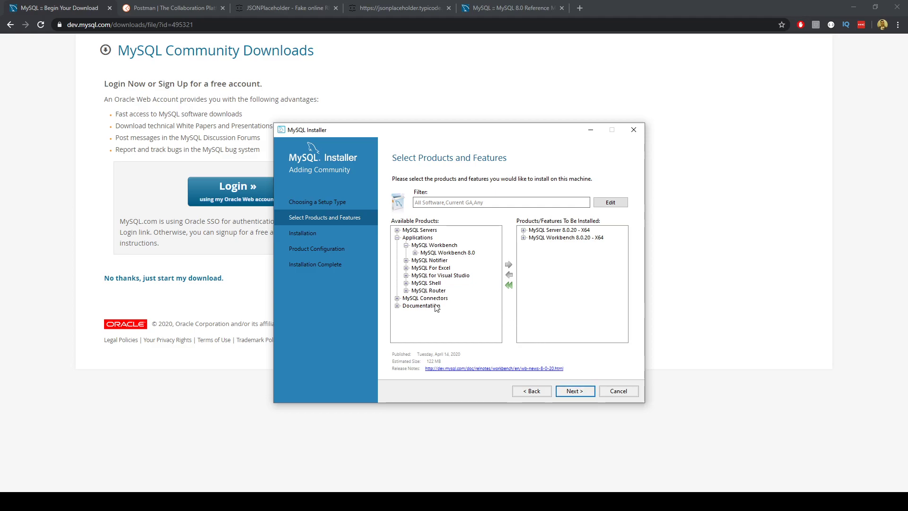
{"action": "left_click", "coordinate": [397, 298]}
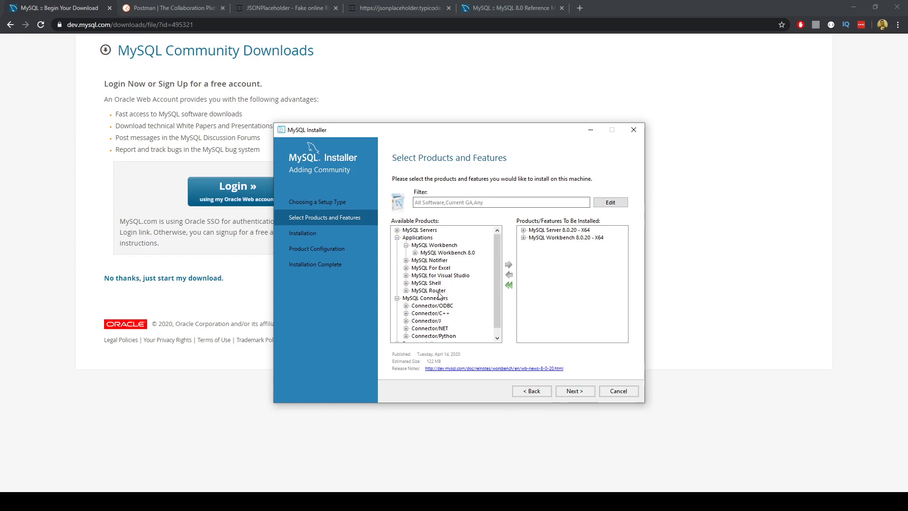
{"action": "scroll", "scroll_direction": "down", "scroll_amount": 3}
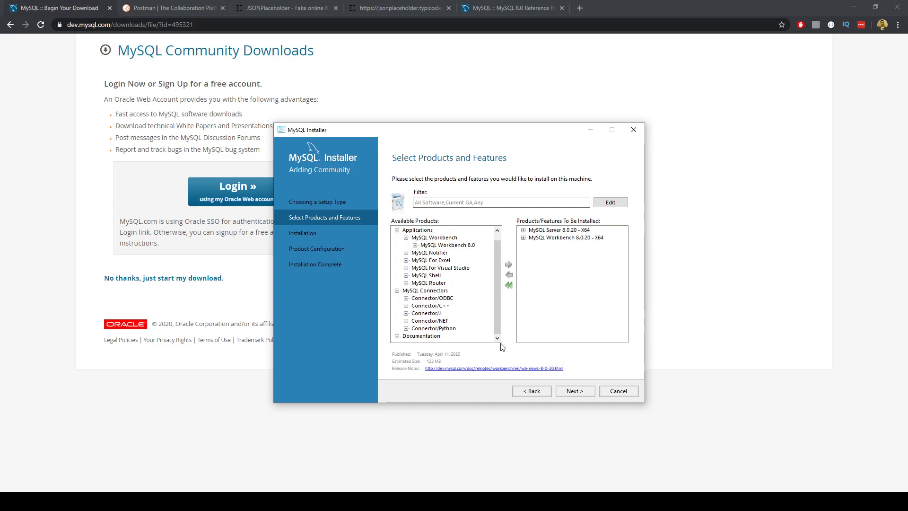
{"action": "mouse_move", "coordinate": [483, 314]}
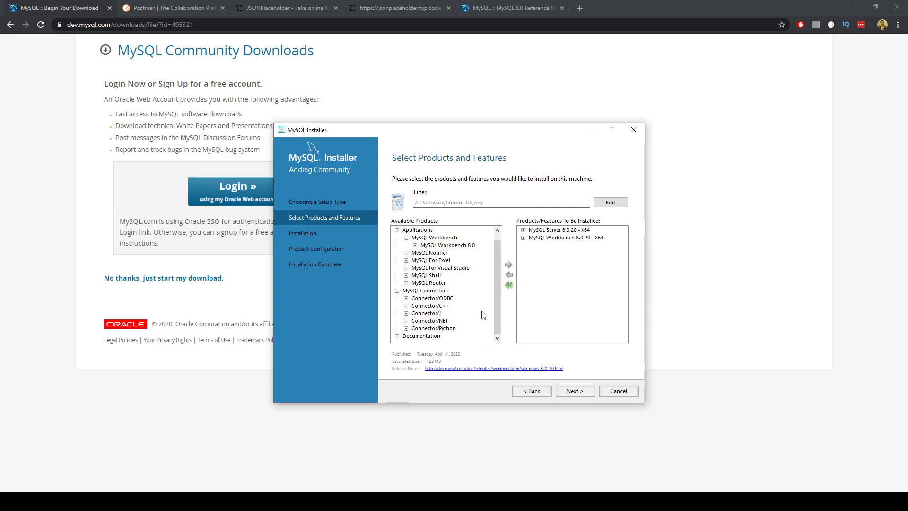
{"action": "mouse_move", "coordinate": [462, 275]}
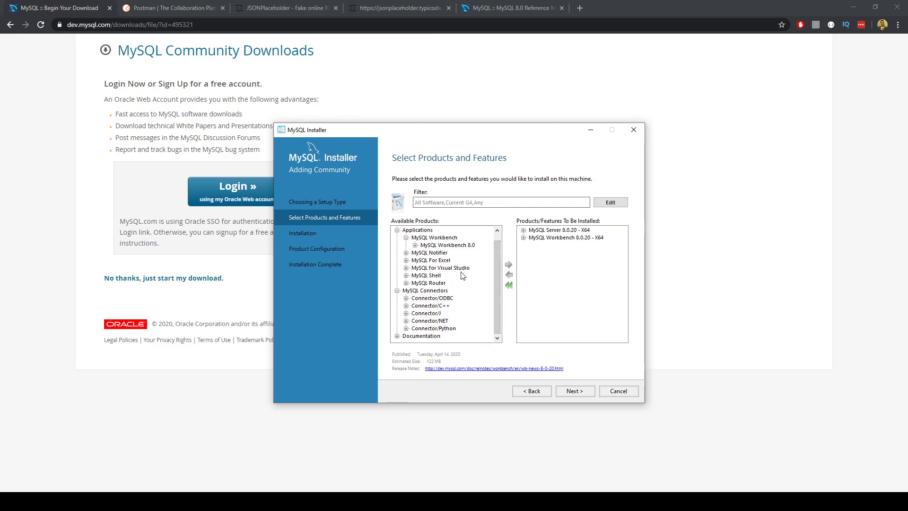
{"action": "mouse_move", "coordinate": [453, 309]}
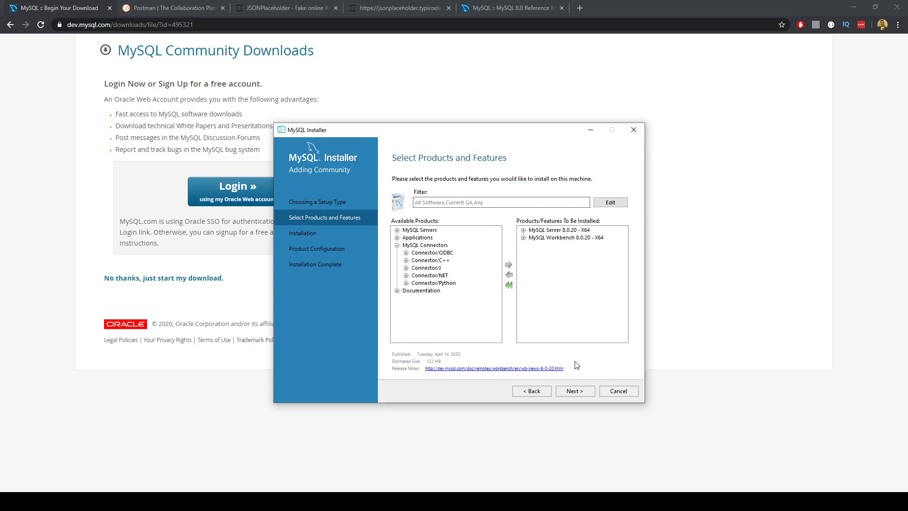
- Execute the installation of MySQL Server 8.0.20 and Workbench 8.0.20
{"action": "left_click", "coordinate": [575, 391]}
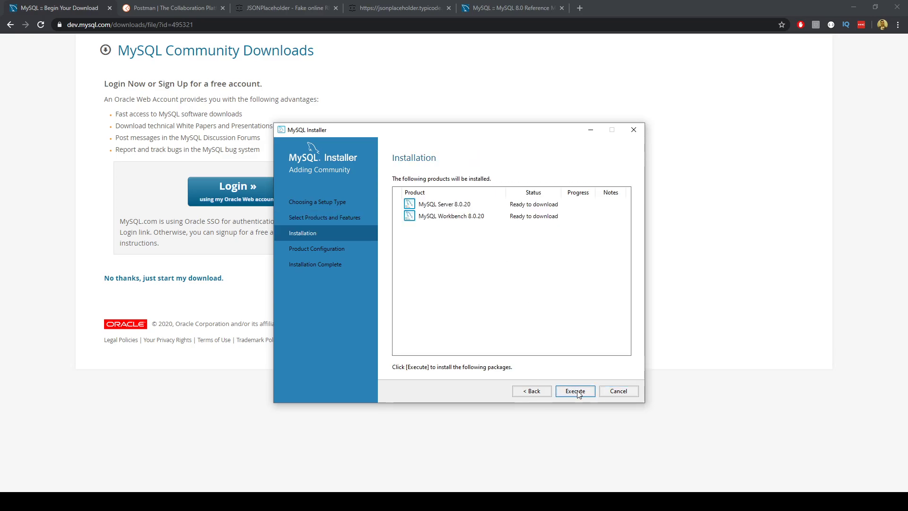
{"action": "left_click", "coordinate": [575, 391]}
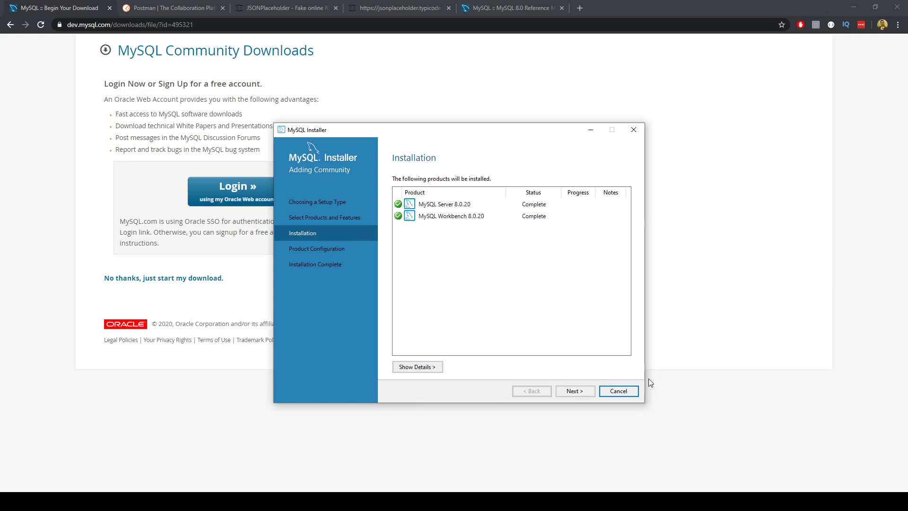
- Start configuring MySQL Server 8.0.20, keeping Standalone MySQL Server mode
{"action": "left_click", "coordinate": [574, 390]}
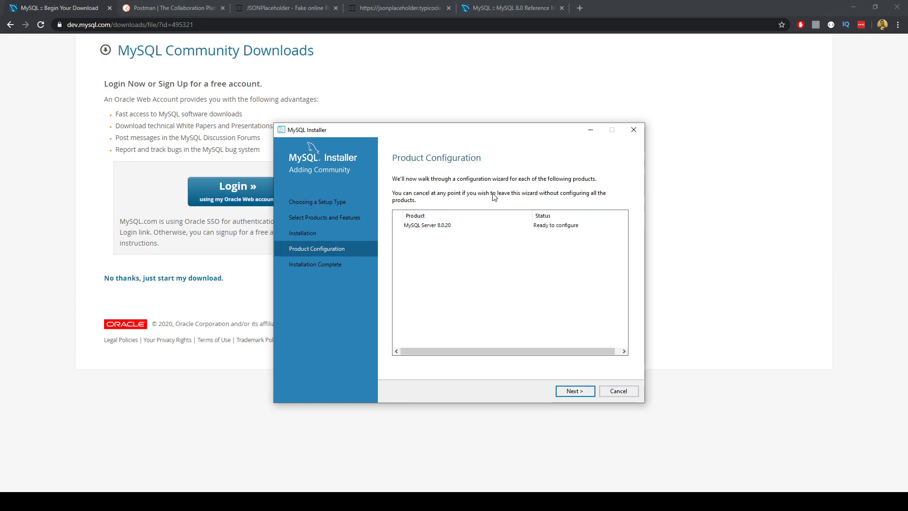
{"action": "left_click", "coordinate": [574, 391]}
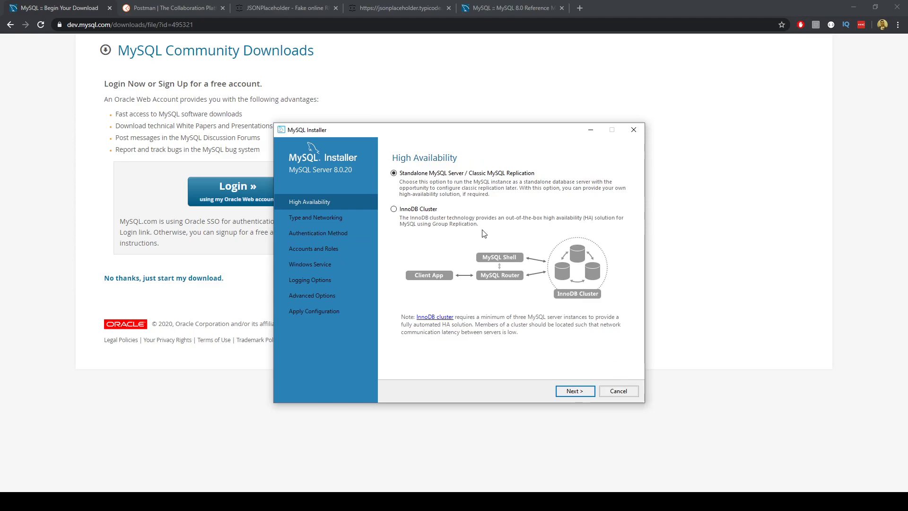
{"action": "mouse_move", "coordinate": [461, 187]}
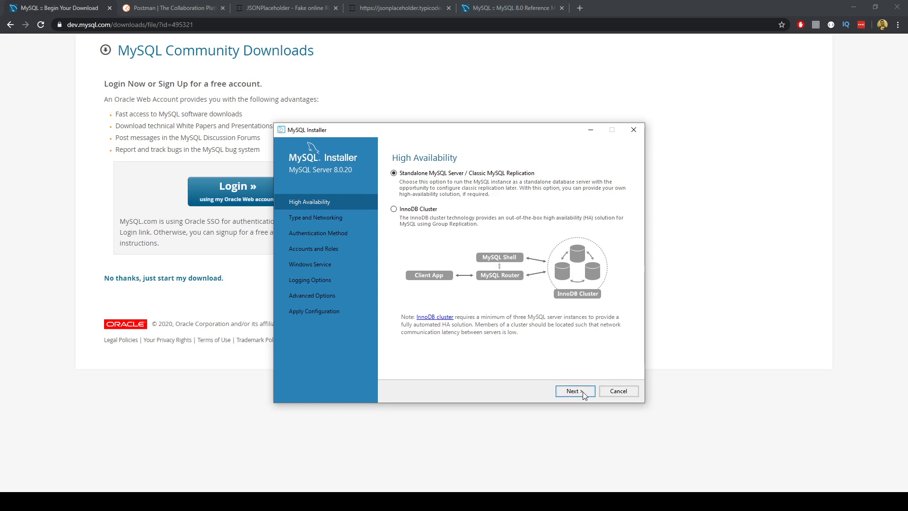
{"action": "left_click", "coordinate": [575, 391]}
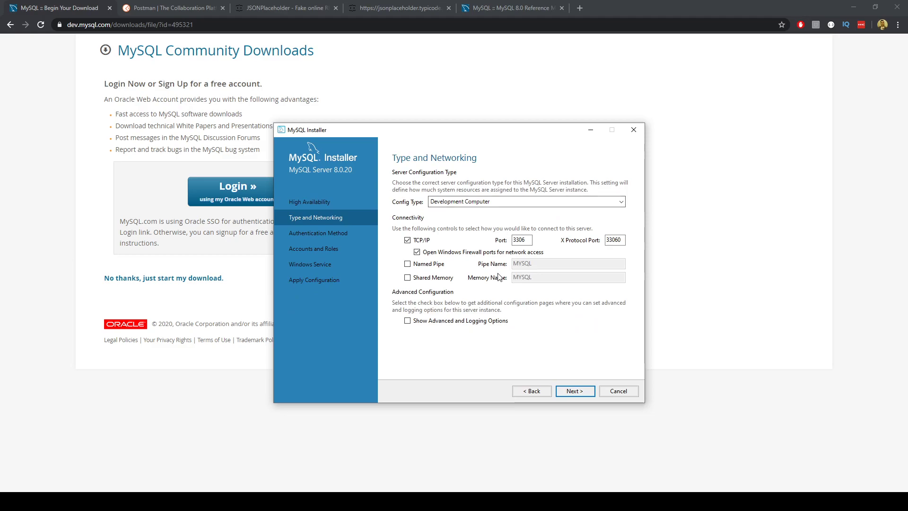
- Keep default networking and select Use Legacy Authentication Method (MySQL 5.x compatibility)
{"action": "left_click", "coordinate": [575, 391]}
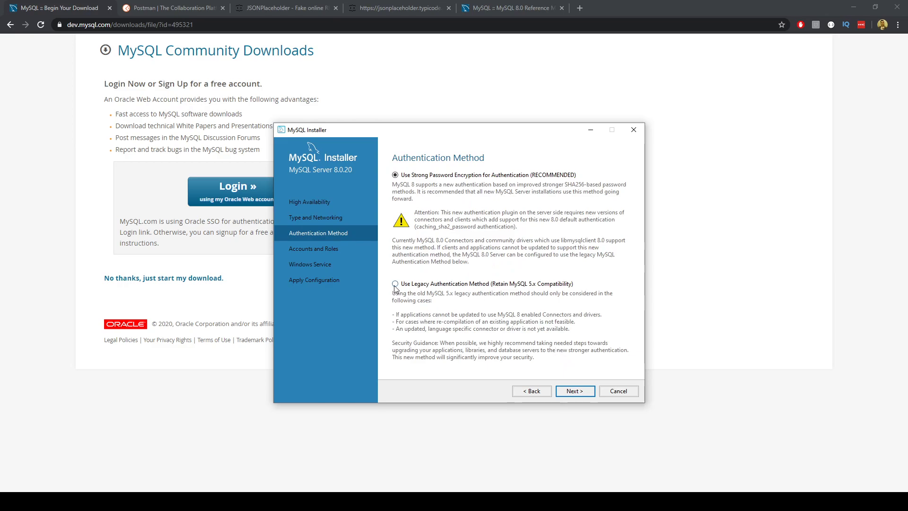
{"action": "left_click", "coordinate": [395, 283]}
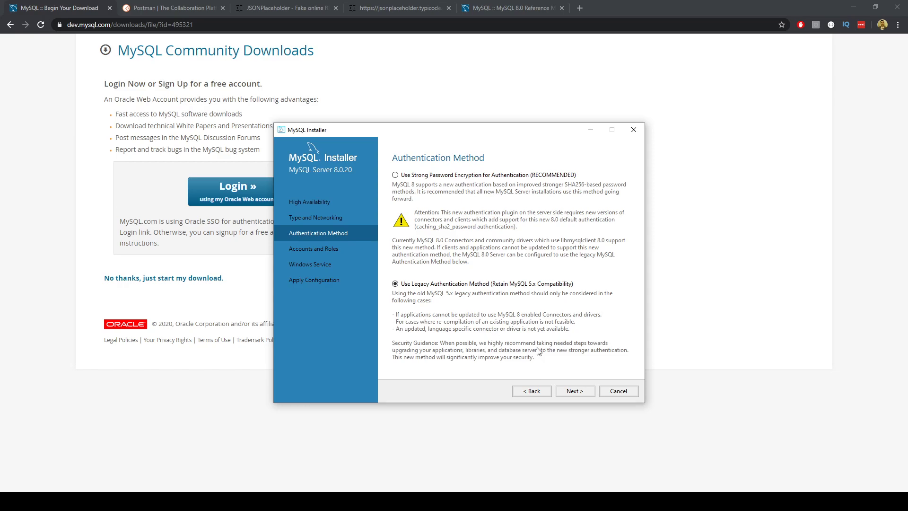
{"action": "mouse_move", "coordinate": [591, 371]}
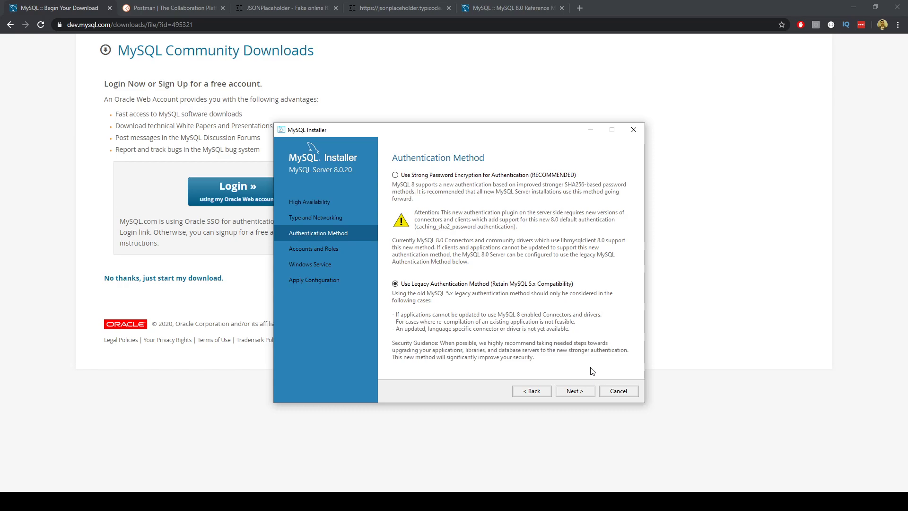
{"action": "mouse_move", "coordinate": [621, 346]}
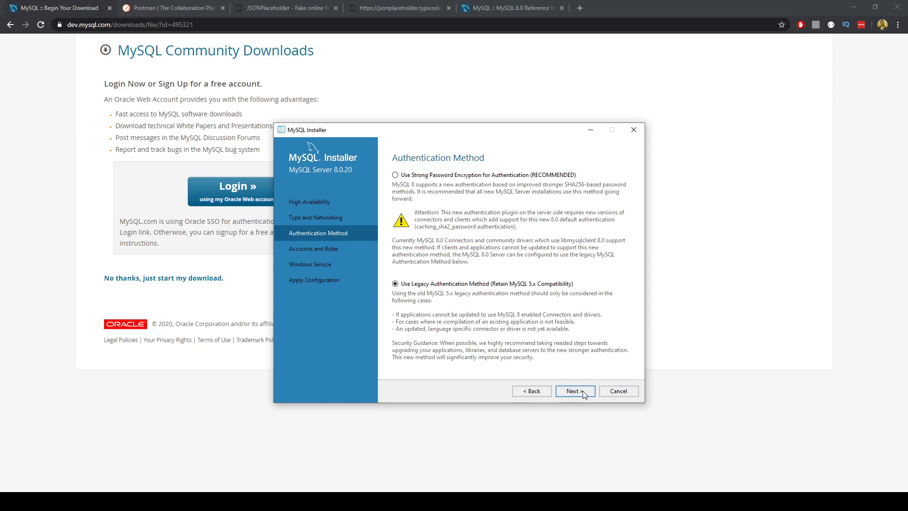
- Enter a strong root password on the Accounts and Roles page and begin confirming it
{"action": "left_click", "coordinate": [575, 390]}
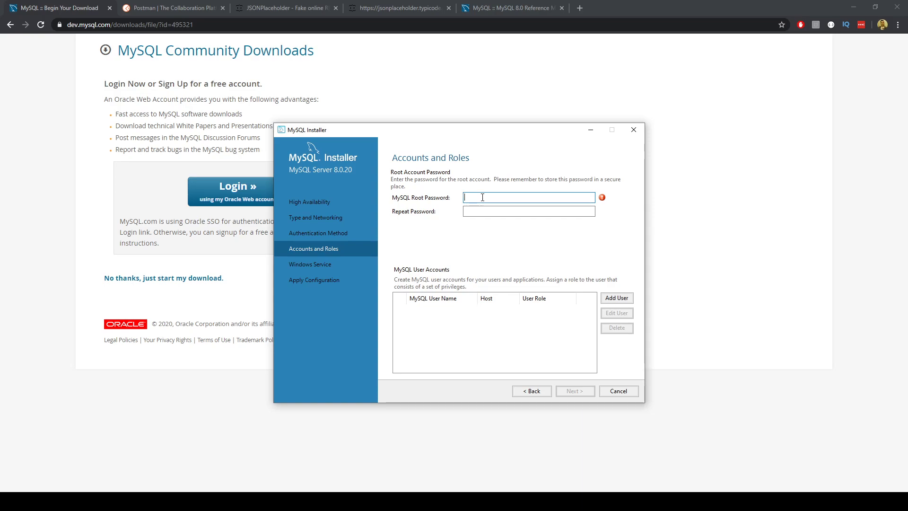
{"action": "type", "text": "•••••"}
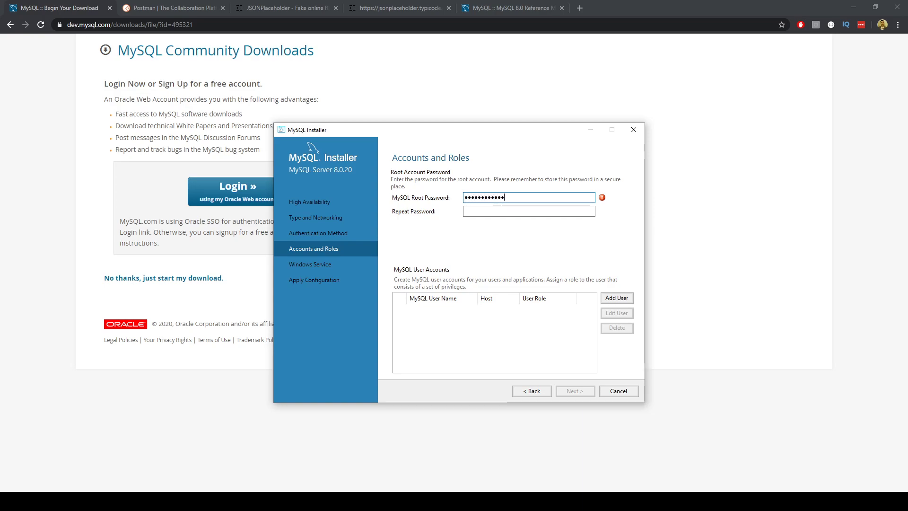
{"action": "left_click", "coordinate": [529, 211]}
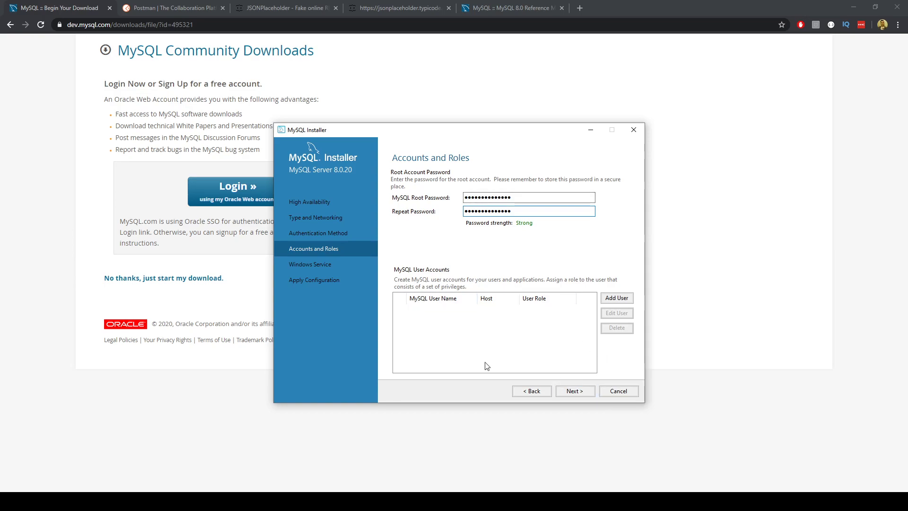
{"action": "mouse_move", "coordinate": [565, 313]}
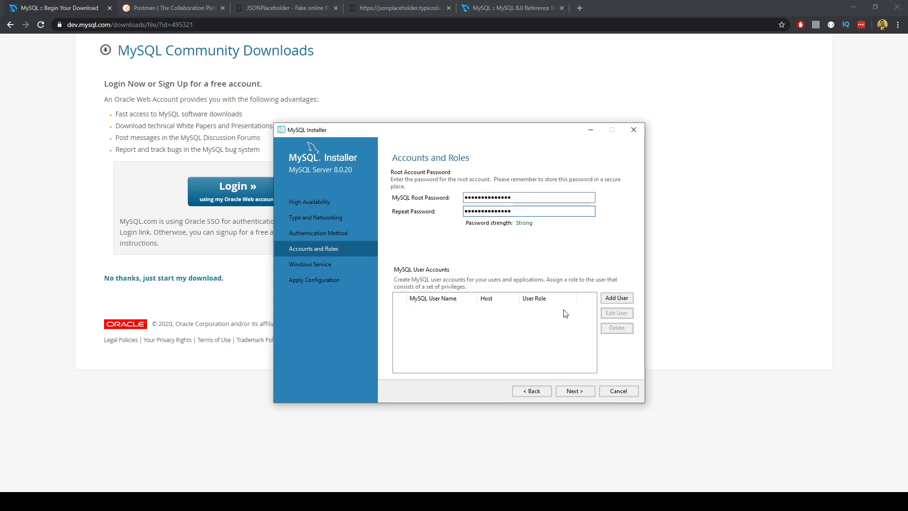
- Accept the account settings and the default MySQL80 Windows service settings
{"action": "left_click", "coordinate": [575, 390]}
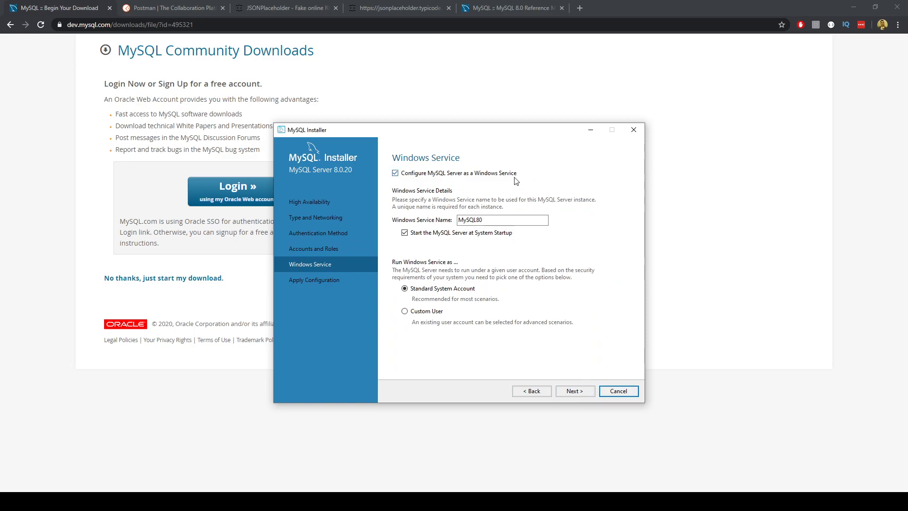
{"action": "mouse_move", "coordinate": [489, 254]}
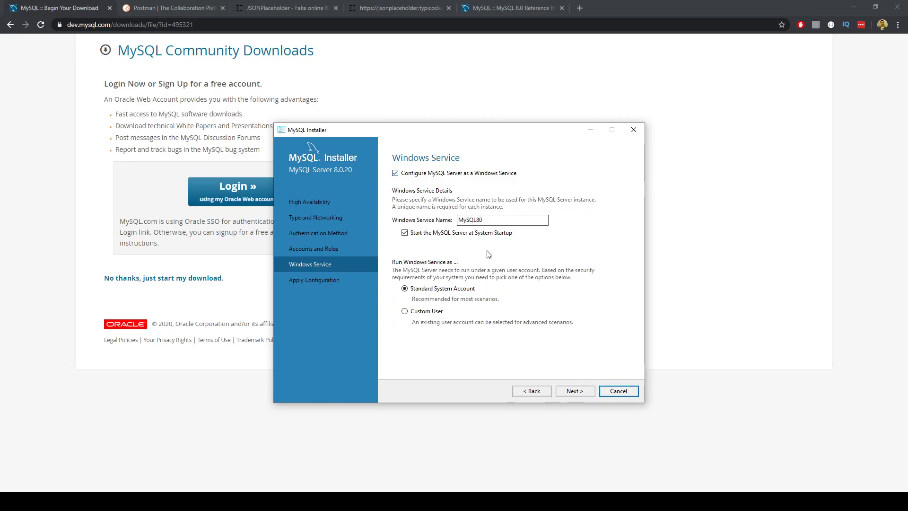
{"action": "mouse_move", "coordinate": [433, 262]}
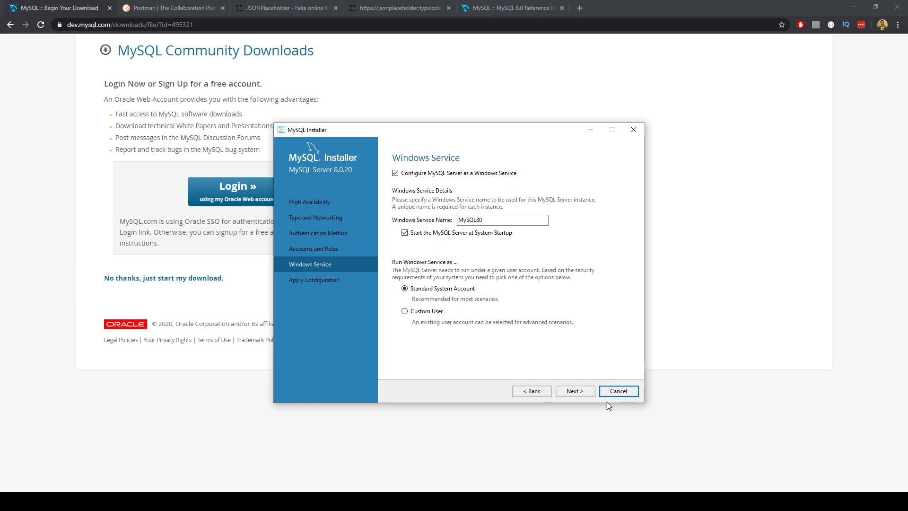
{"action": "left_click", "coordinate": [575, 390]}
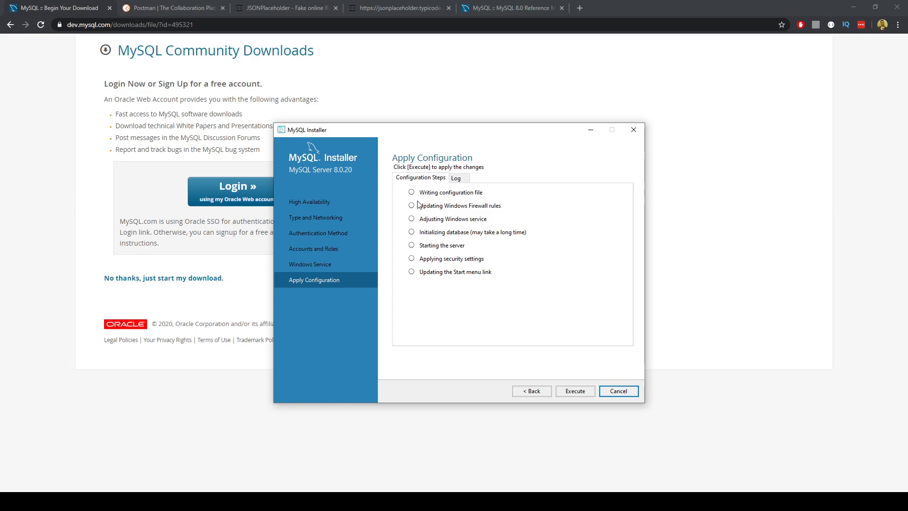
{"action": "mouse_move", "coordinate": [552, 385]}
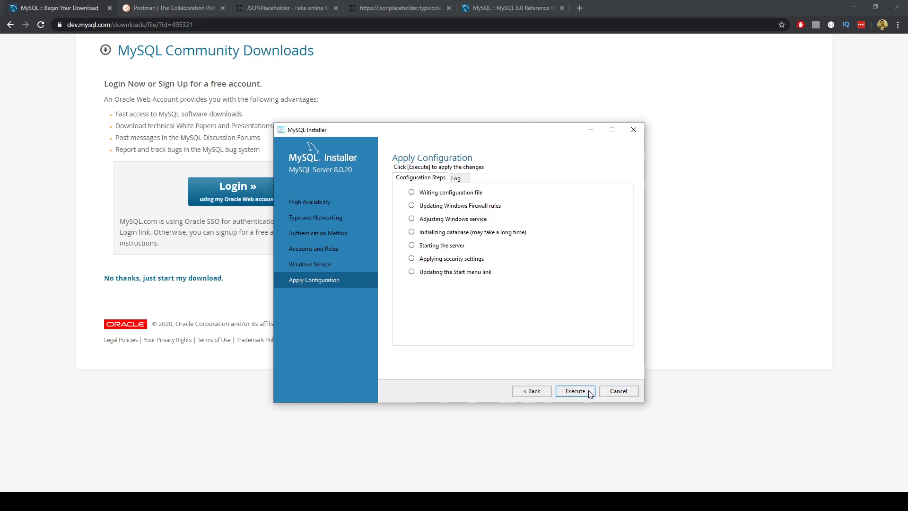
- Execute the server configuration steps, finish, and continue past the product configuration summary
{"action": "left_click", "coordinate": [575, 391]}
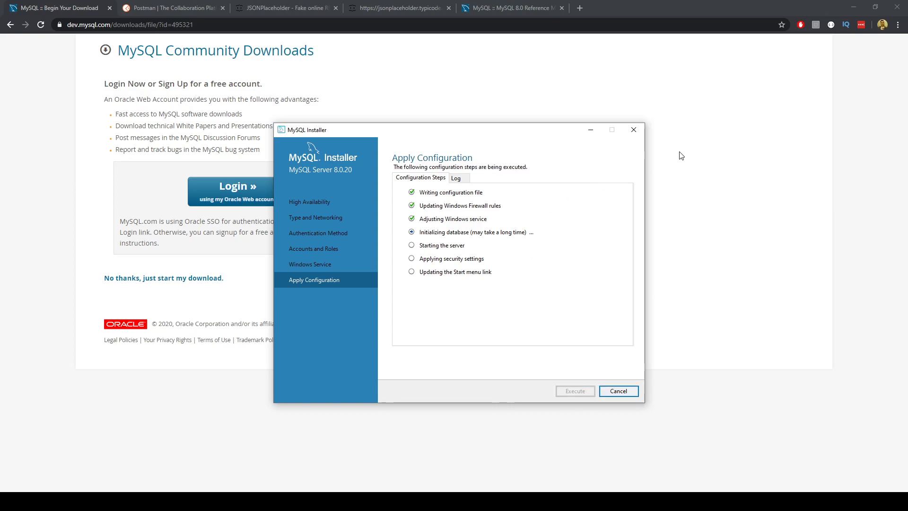
{"action": "mouse_move", "coordinate": [648, 174]}
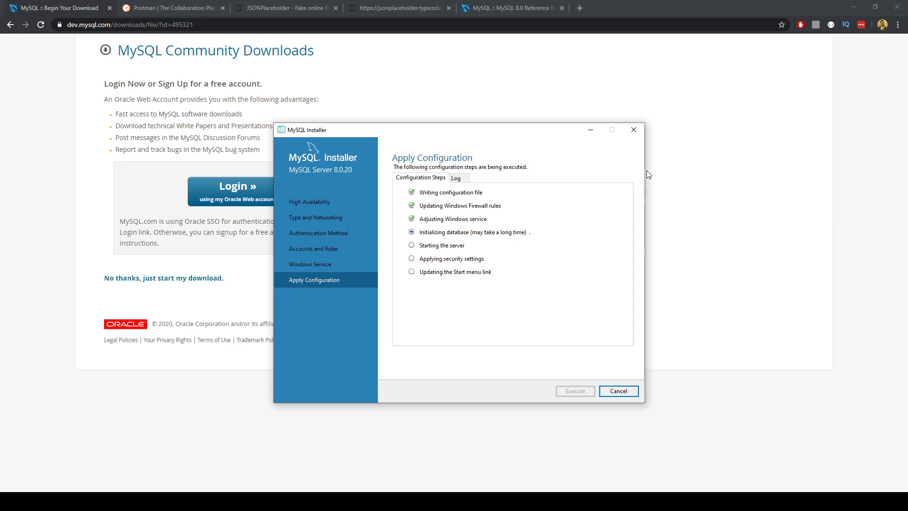
{"action": "mouse_move", "coordinate": [531, 294]}
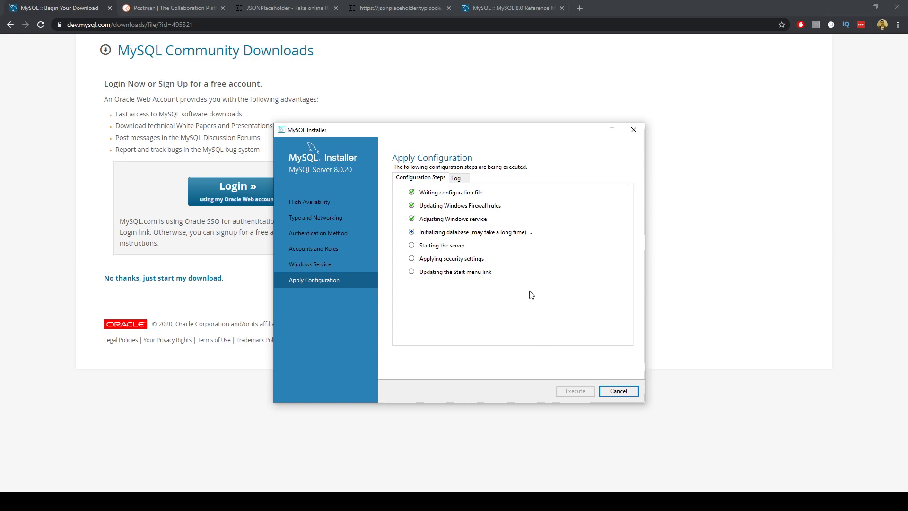
{"action": "mouse_move", "coordinate": [529, 271]}
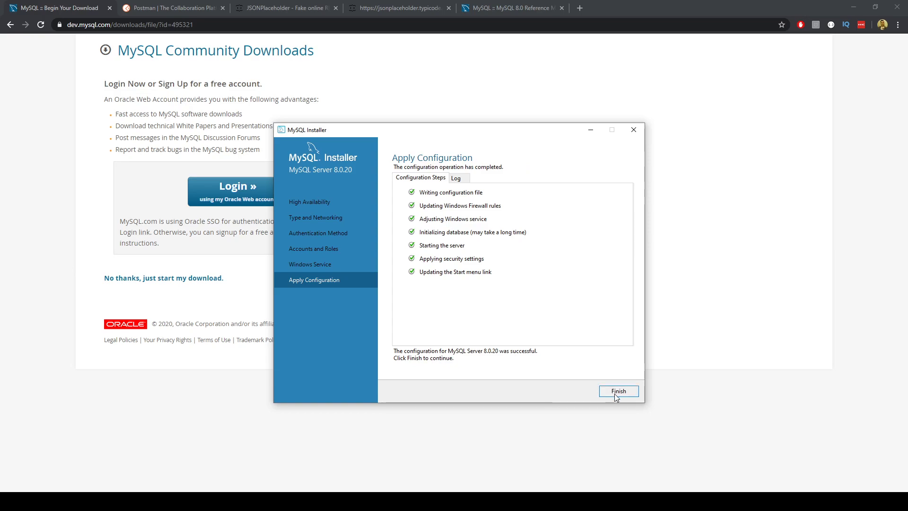
{"action": "left_click", "coordinate": [618, 391]}
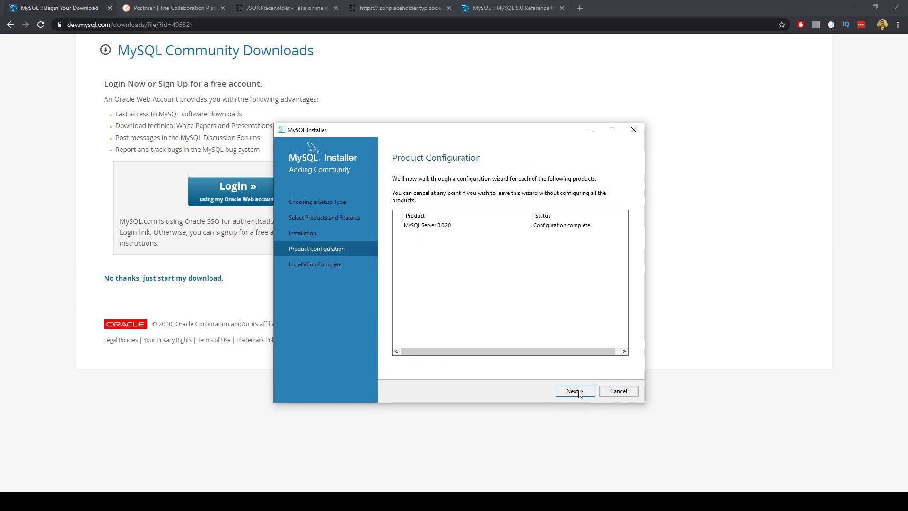
{"action": "left_click", "coordinate": [575, 390]}
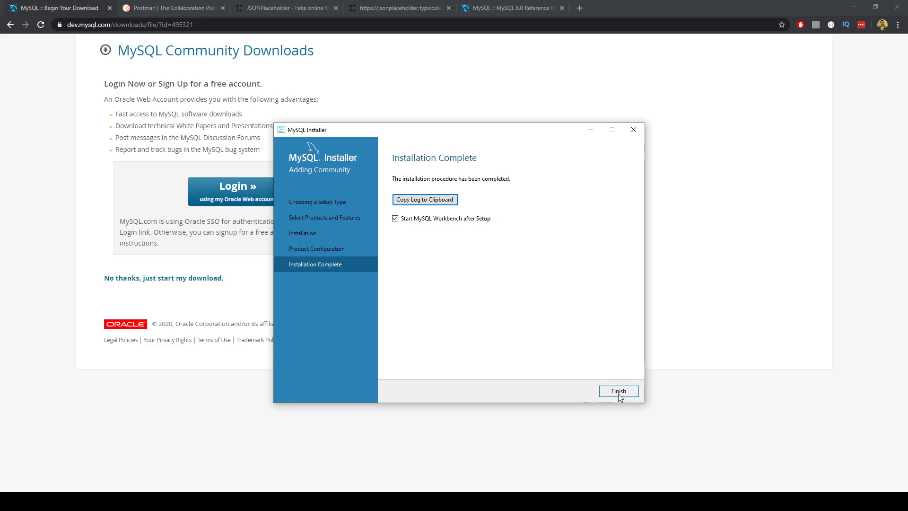
- Finish setup with 'Start MySQL Workbench after Setup' left checked
{"action": "left_click", "coordinate": [619, 390]}
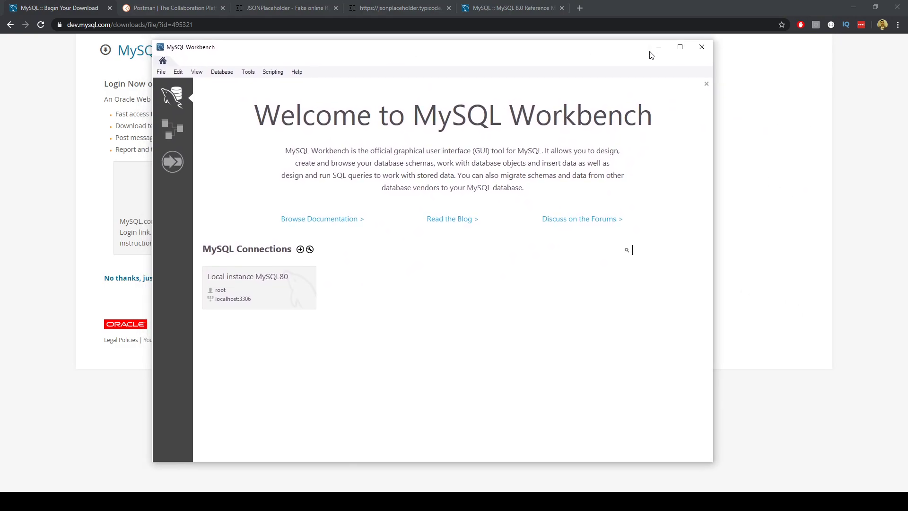
- Maximize Workbench and open the 'Local instance MySQL80' connection's password prompt
{"action": "left_click", "coordinate": [679, 47]}
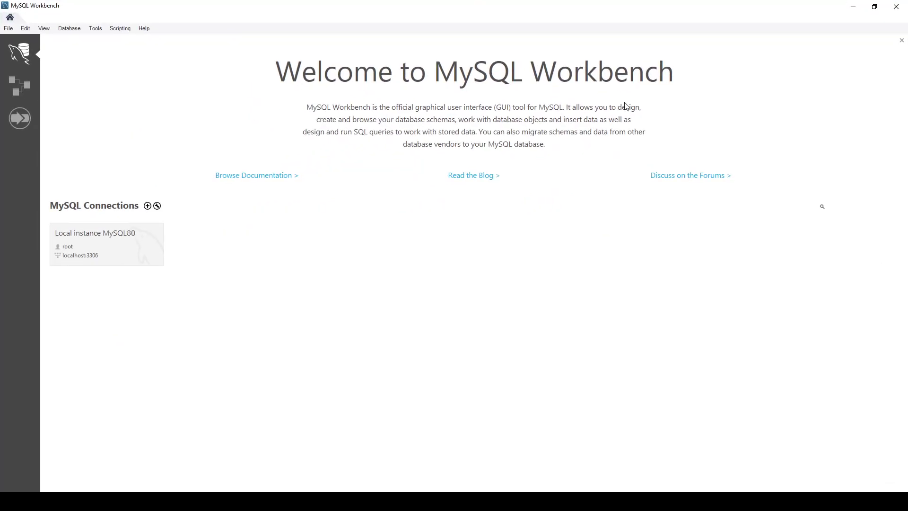
{"action": "double_click", "coordinate": [106, 244]}
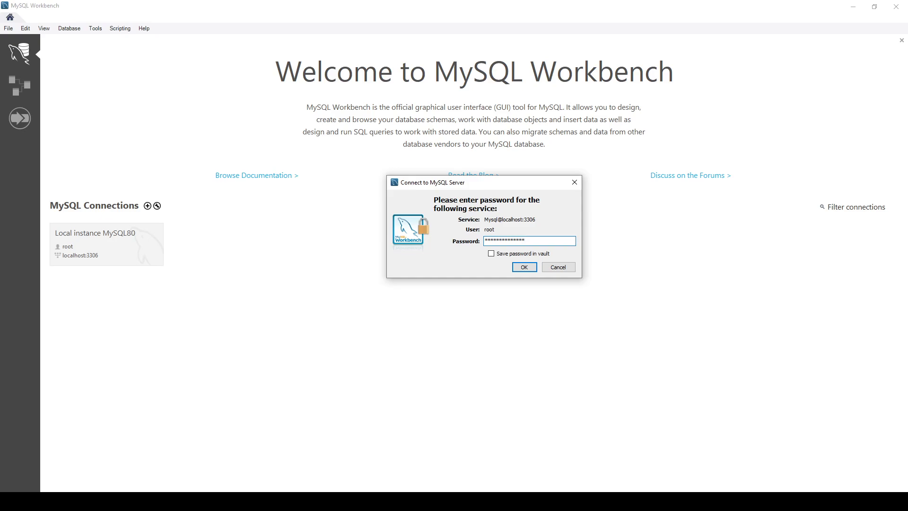
- Confirm the root password to connect to root@localhost:3306 and open the query editor
{"action": "left_click", "coordinate": [524, 266]}
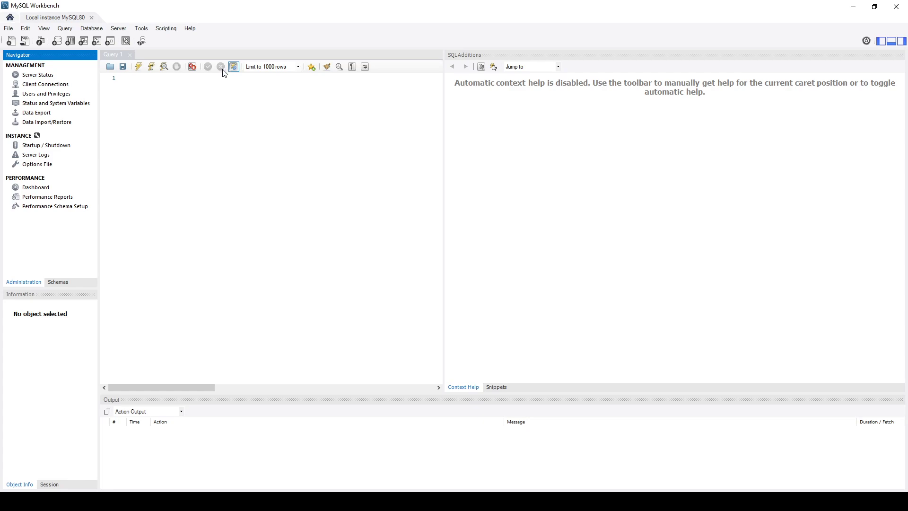
{"action": "mouse_move", "coordinate": [222, 69]}
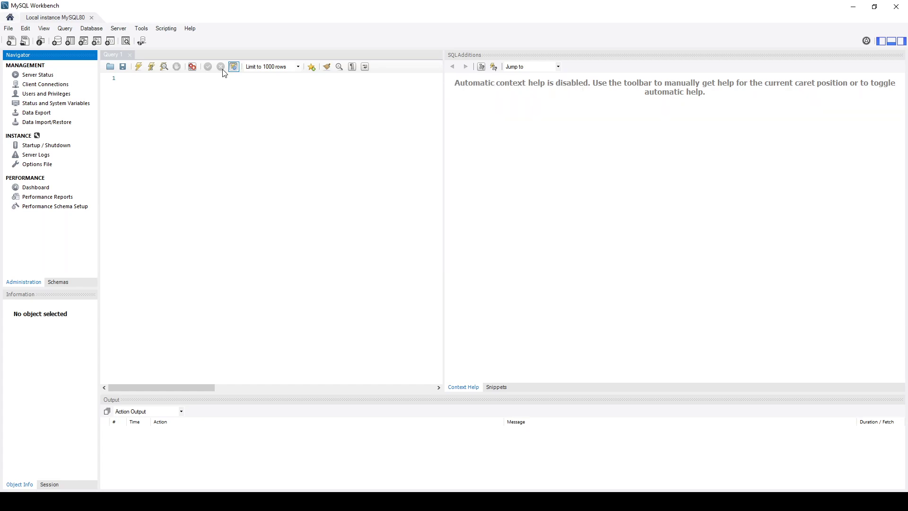
{"action": "mouse_move", "coordinate": [211, 68]}
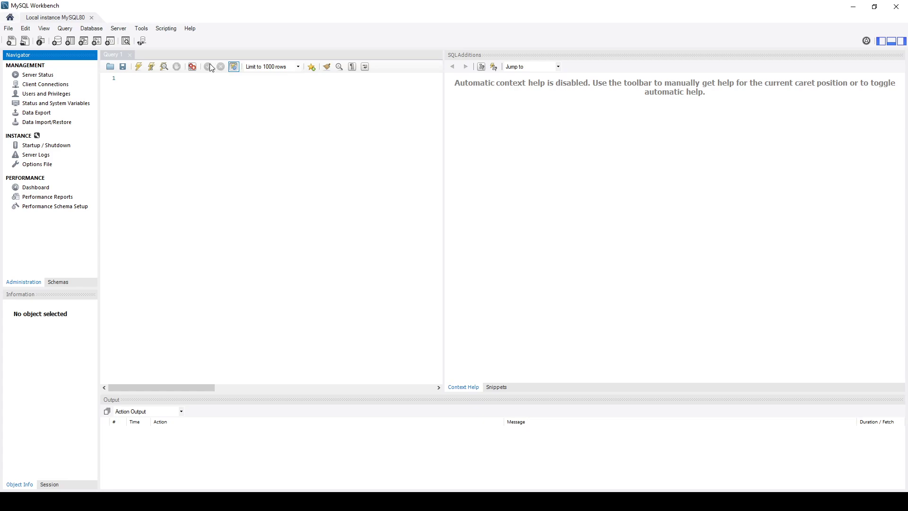